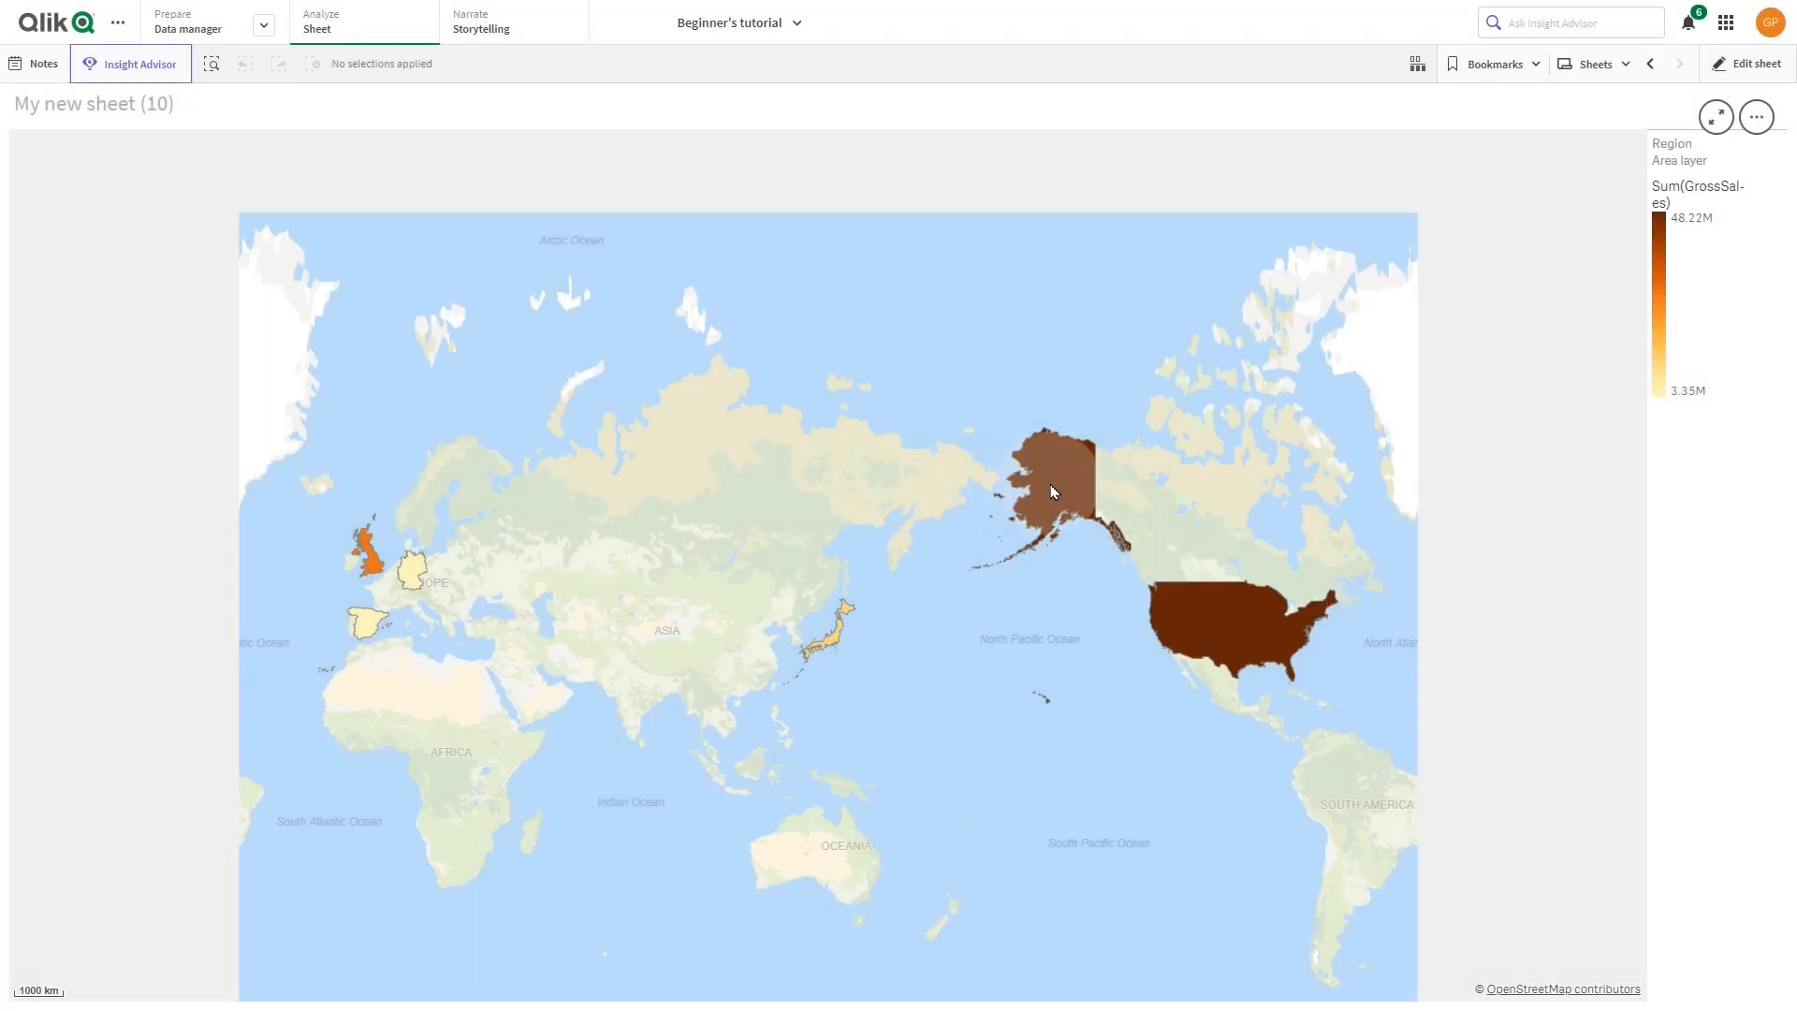
Select USA on the map, confirm it, and zoom in showing its 48.22M gross sales
click(1232, 631)
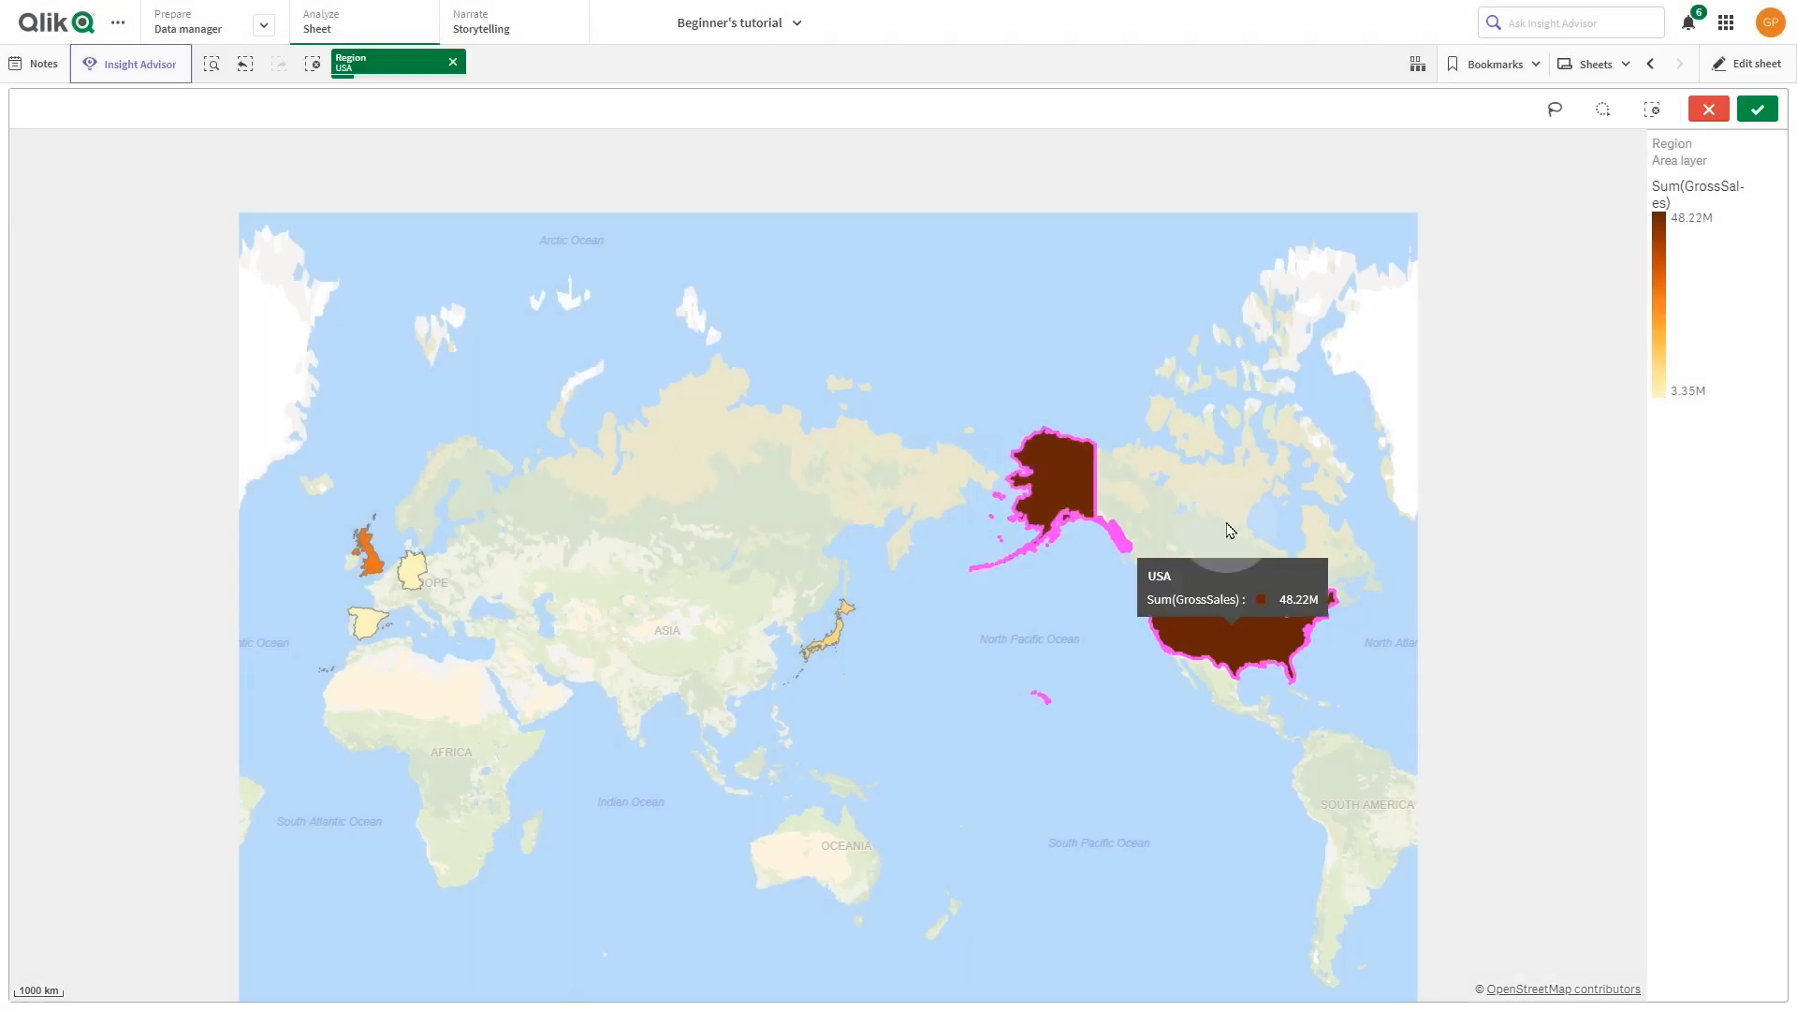
mouse_move(1756, 109)
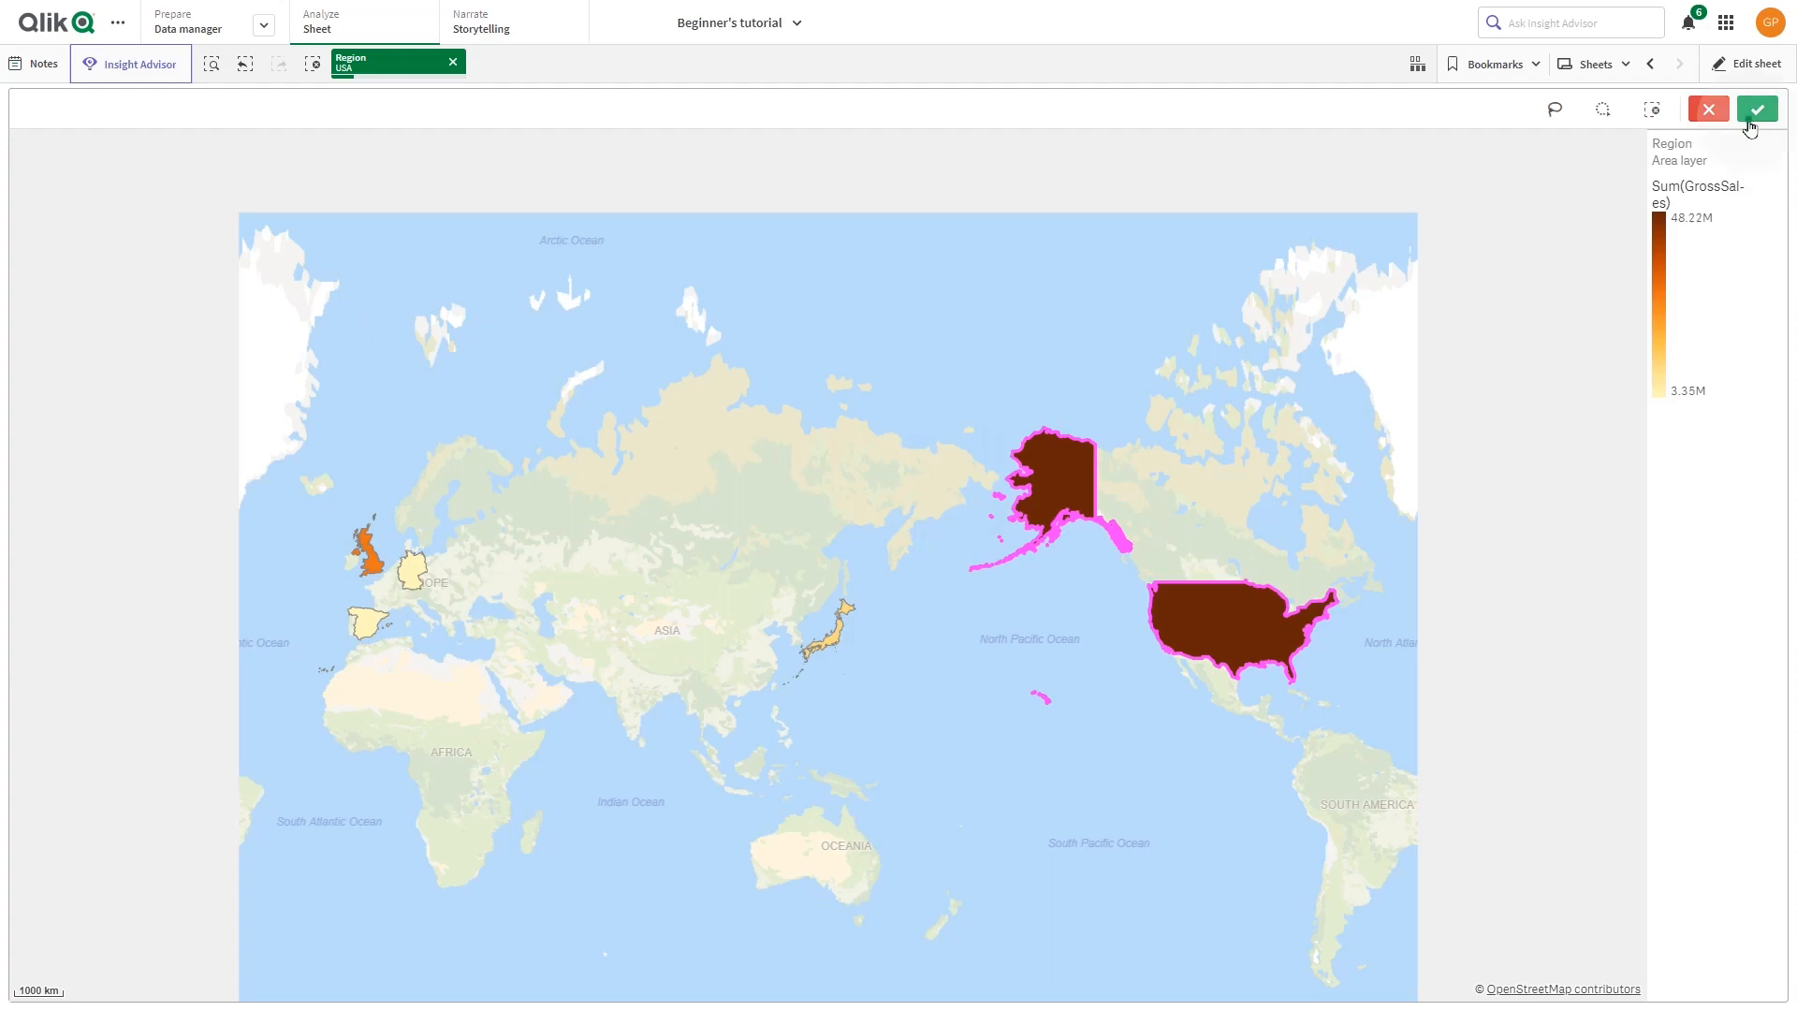
click(1758, 109)
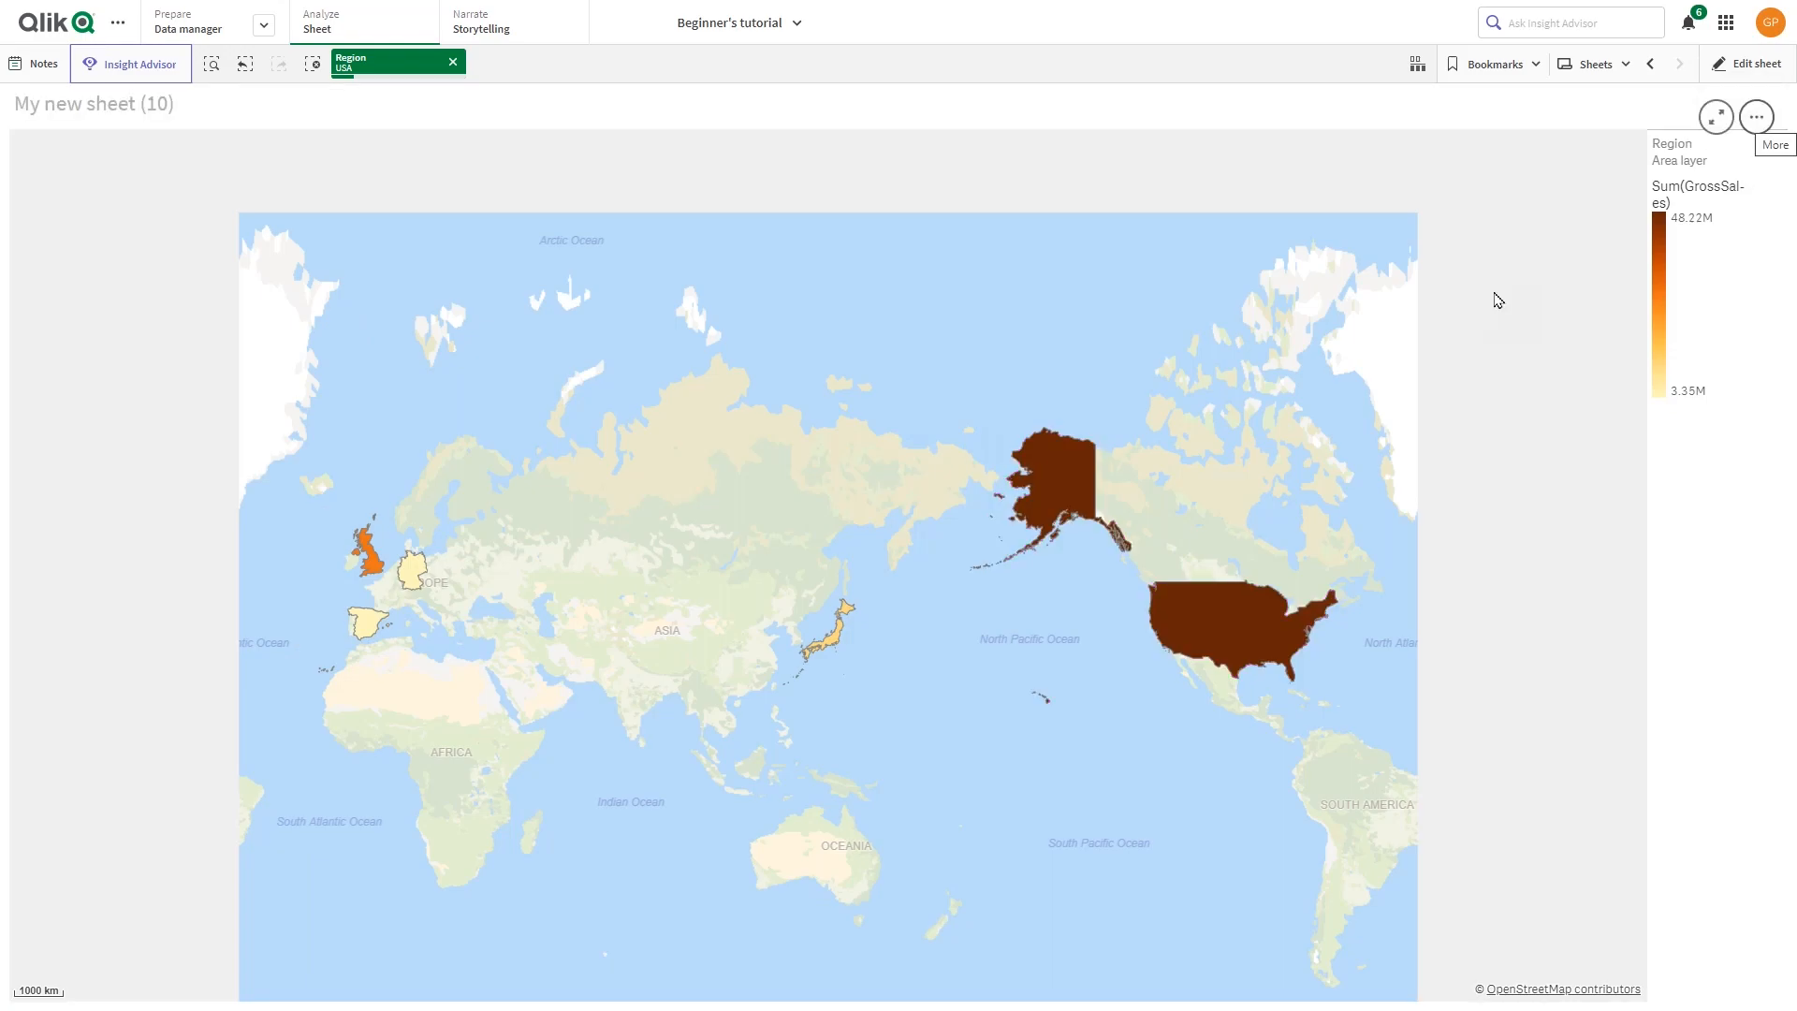
click(1230, 622)
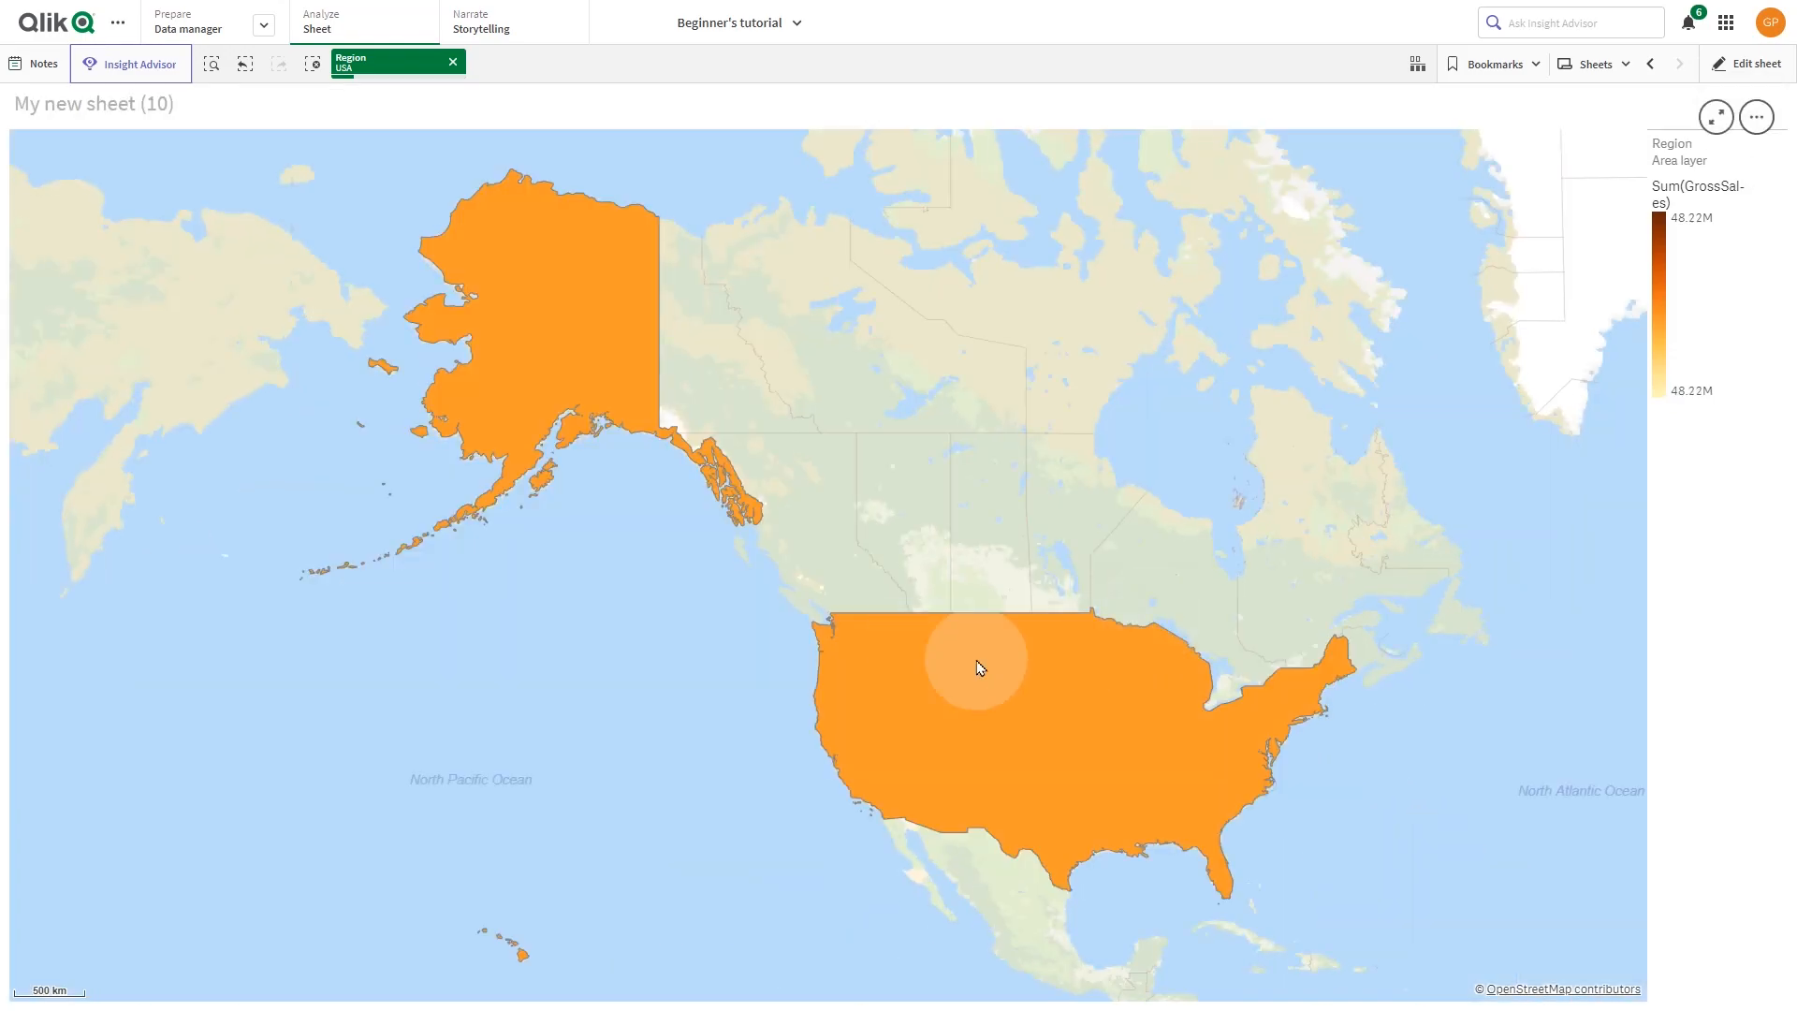
mouse_move(994, 663)
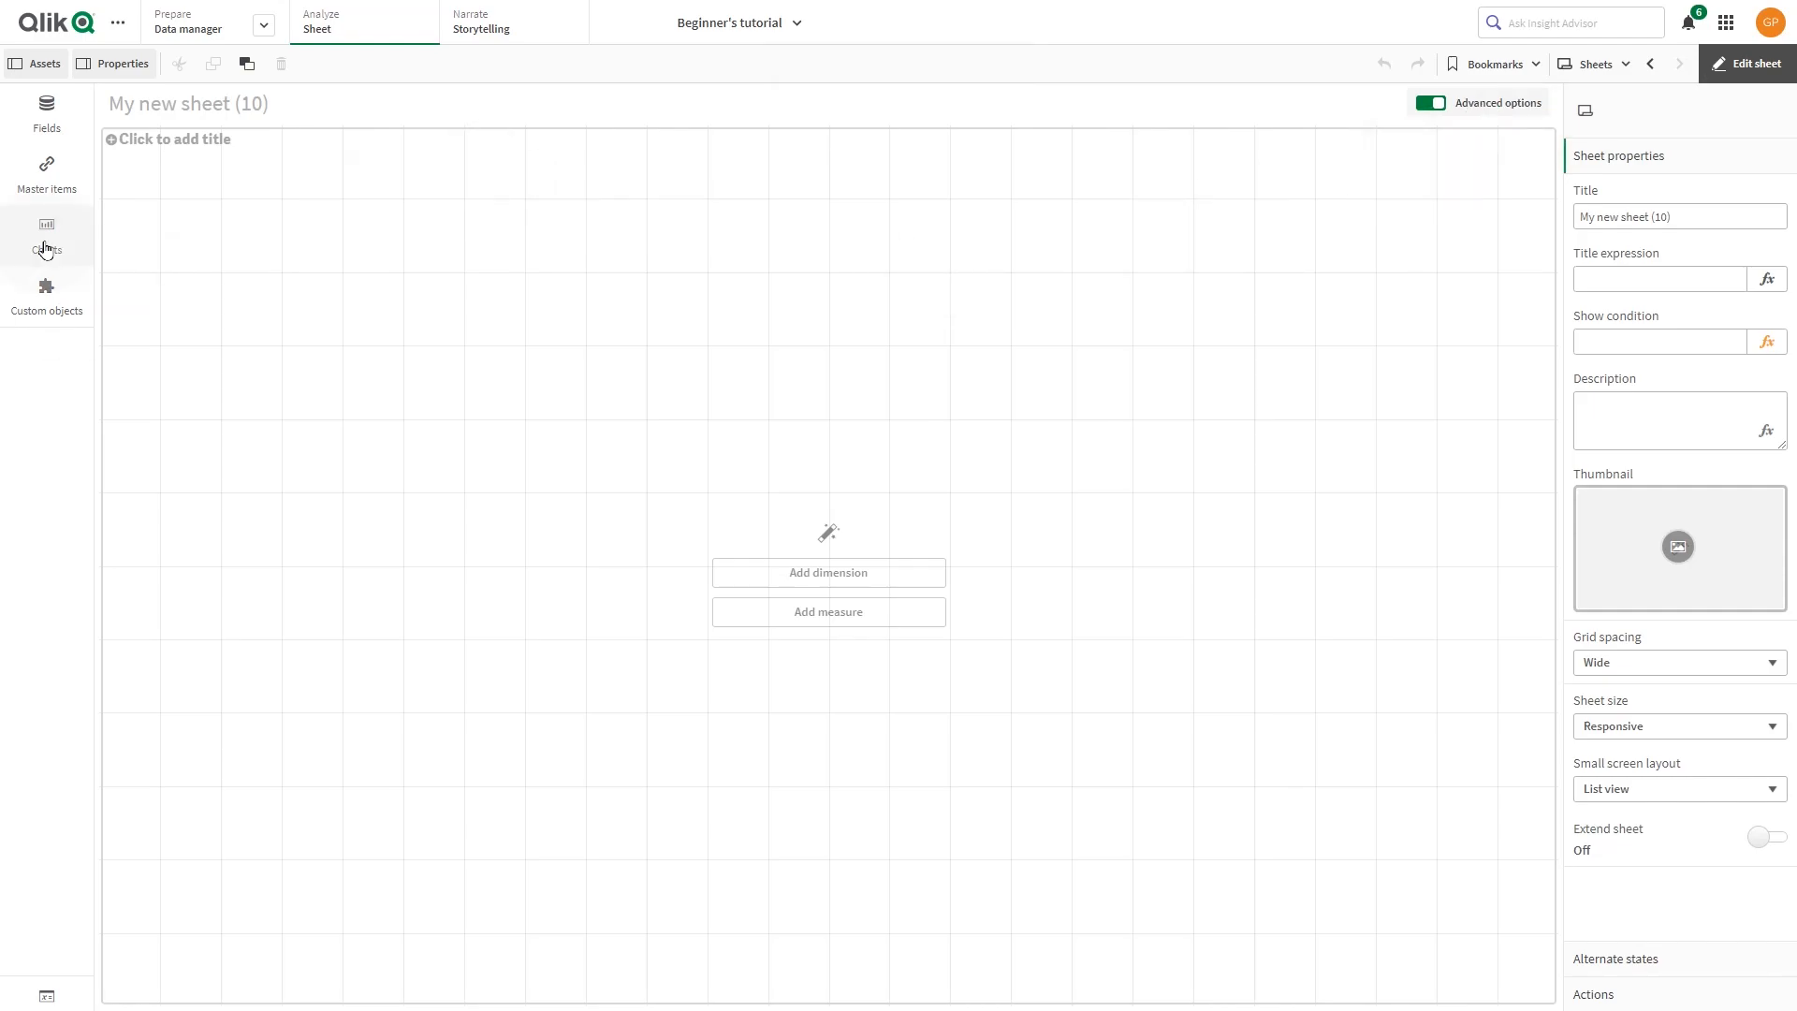
Replace the sheet placeholder with a new Map chart from the Charts list
click(45, 228)
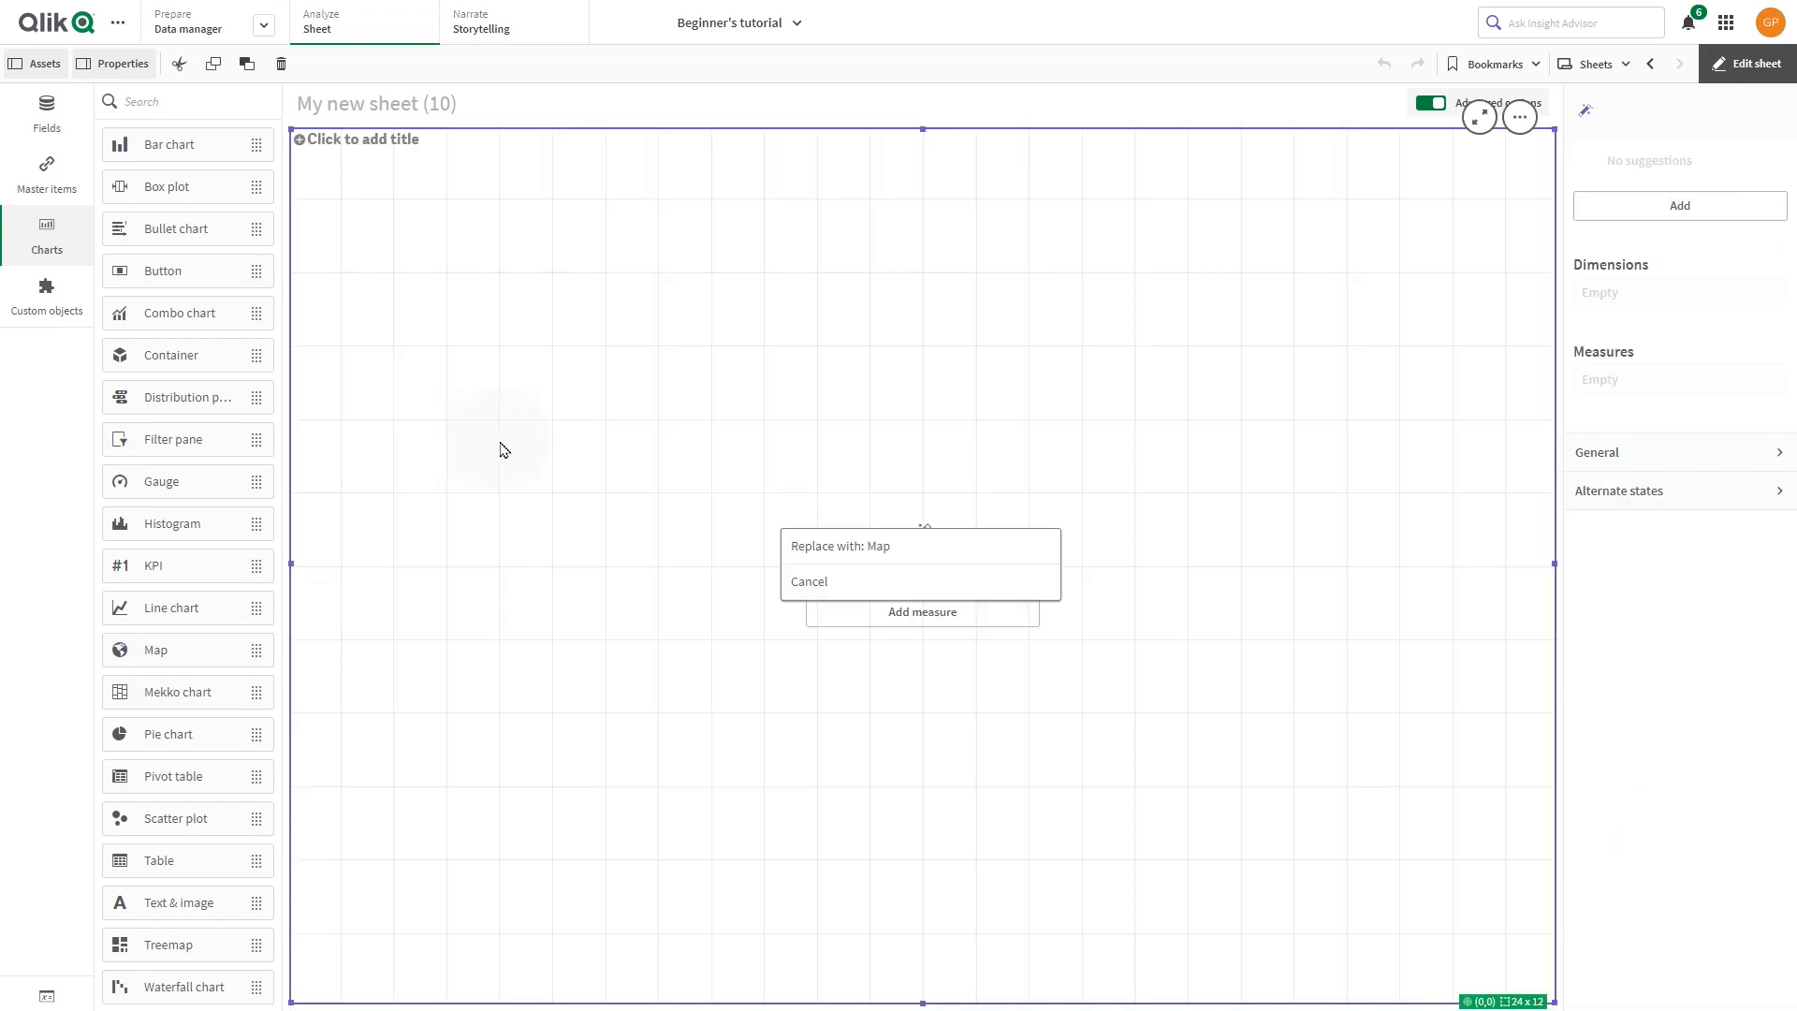
click(841, 545)
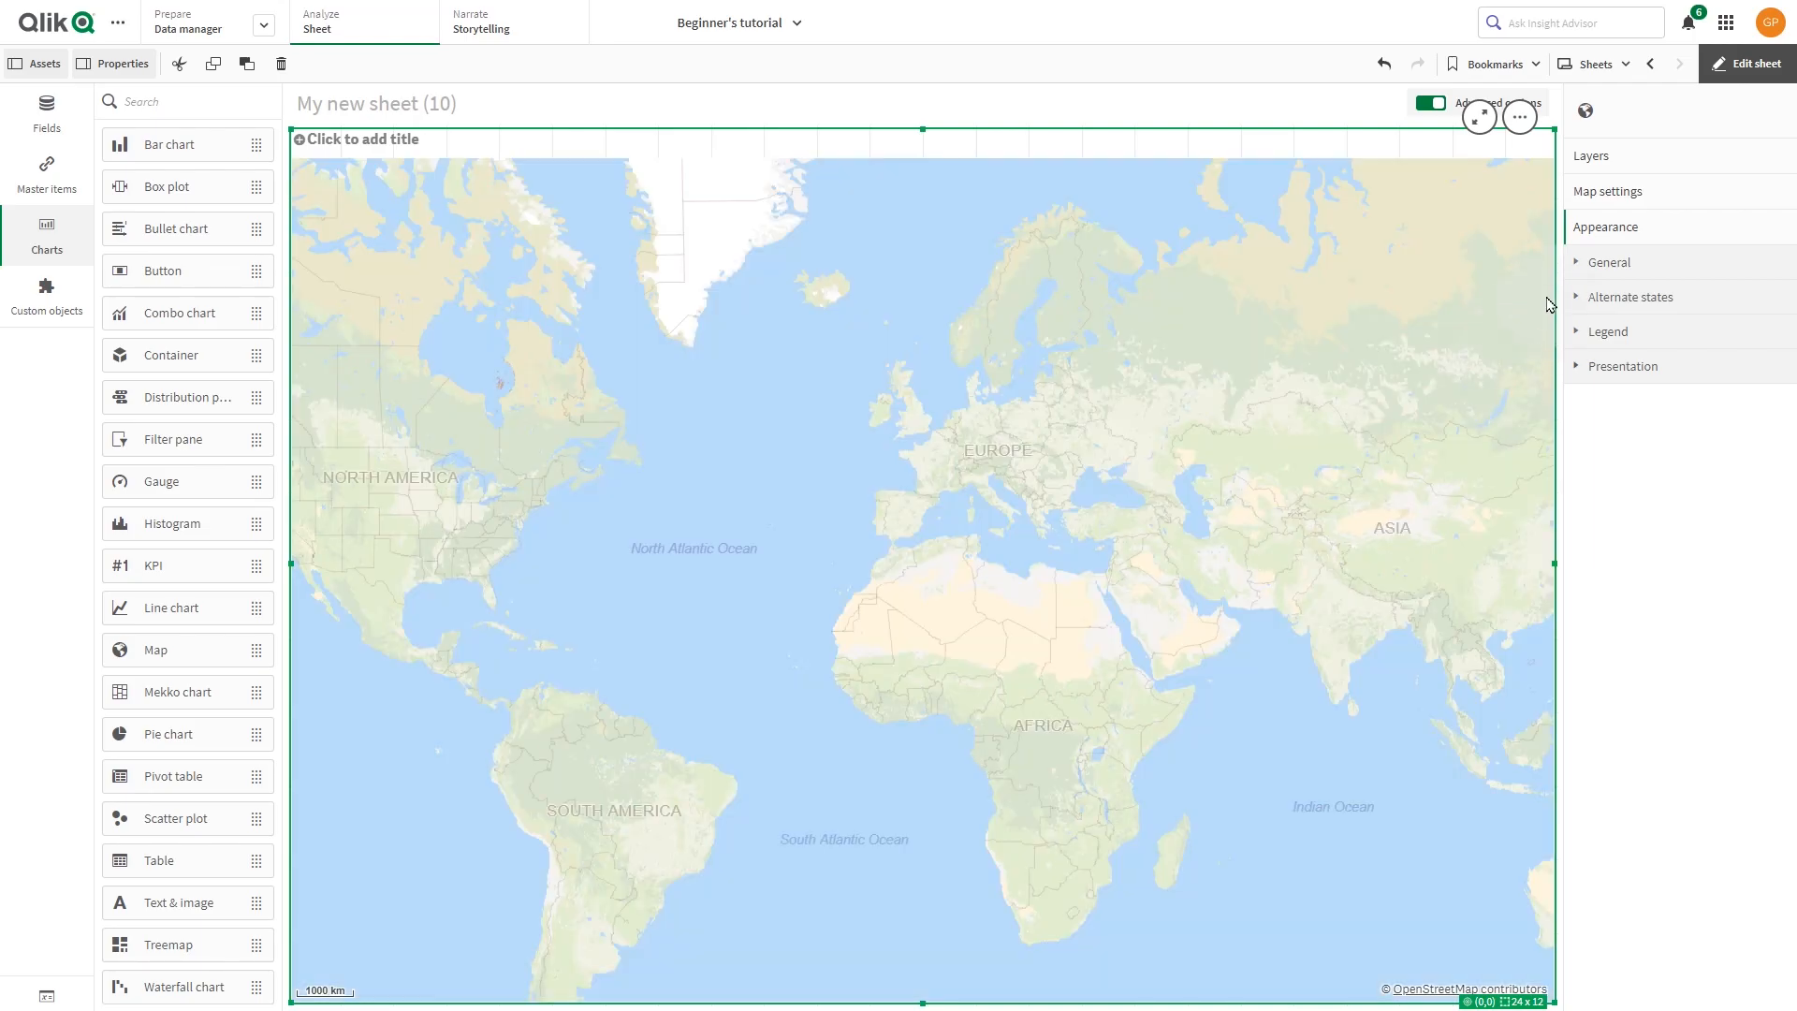
Add a new Area layer to the map from the Layers settings
click(1591, 155)
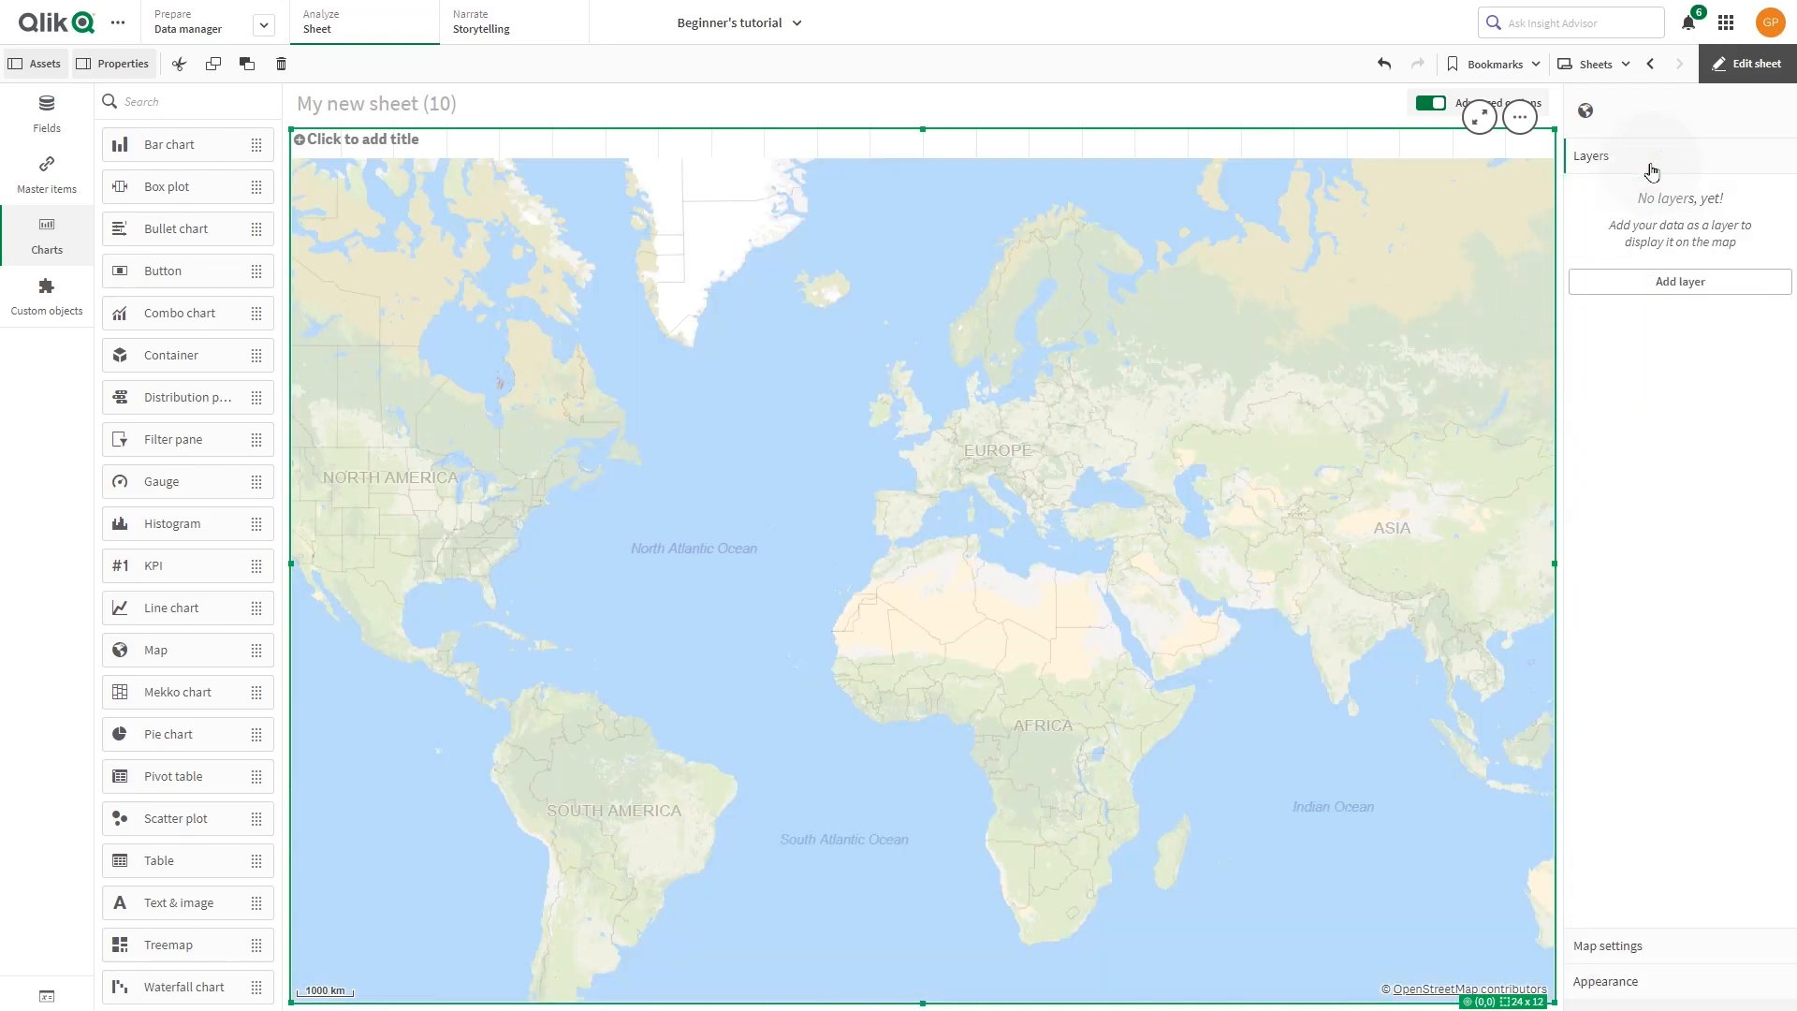
click(1678, 281)
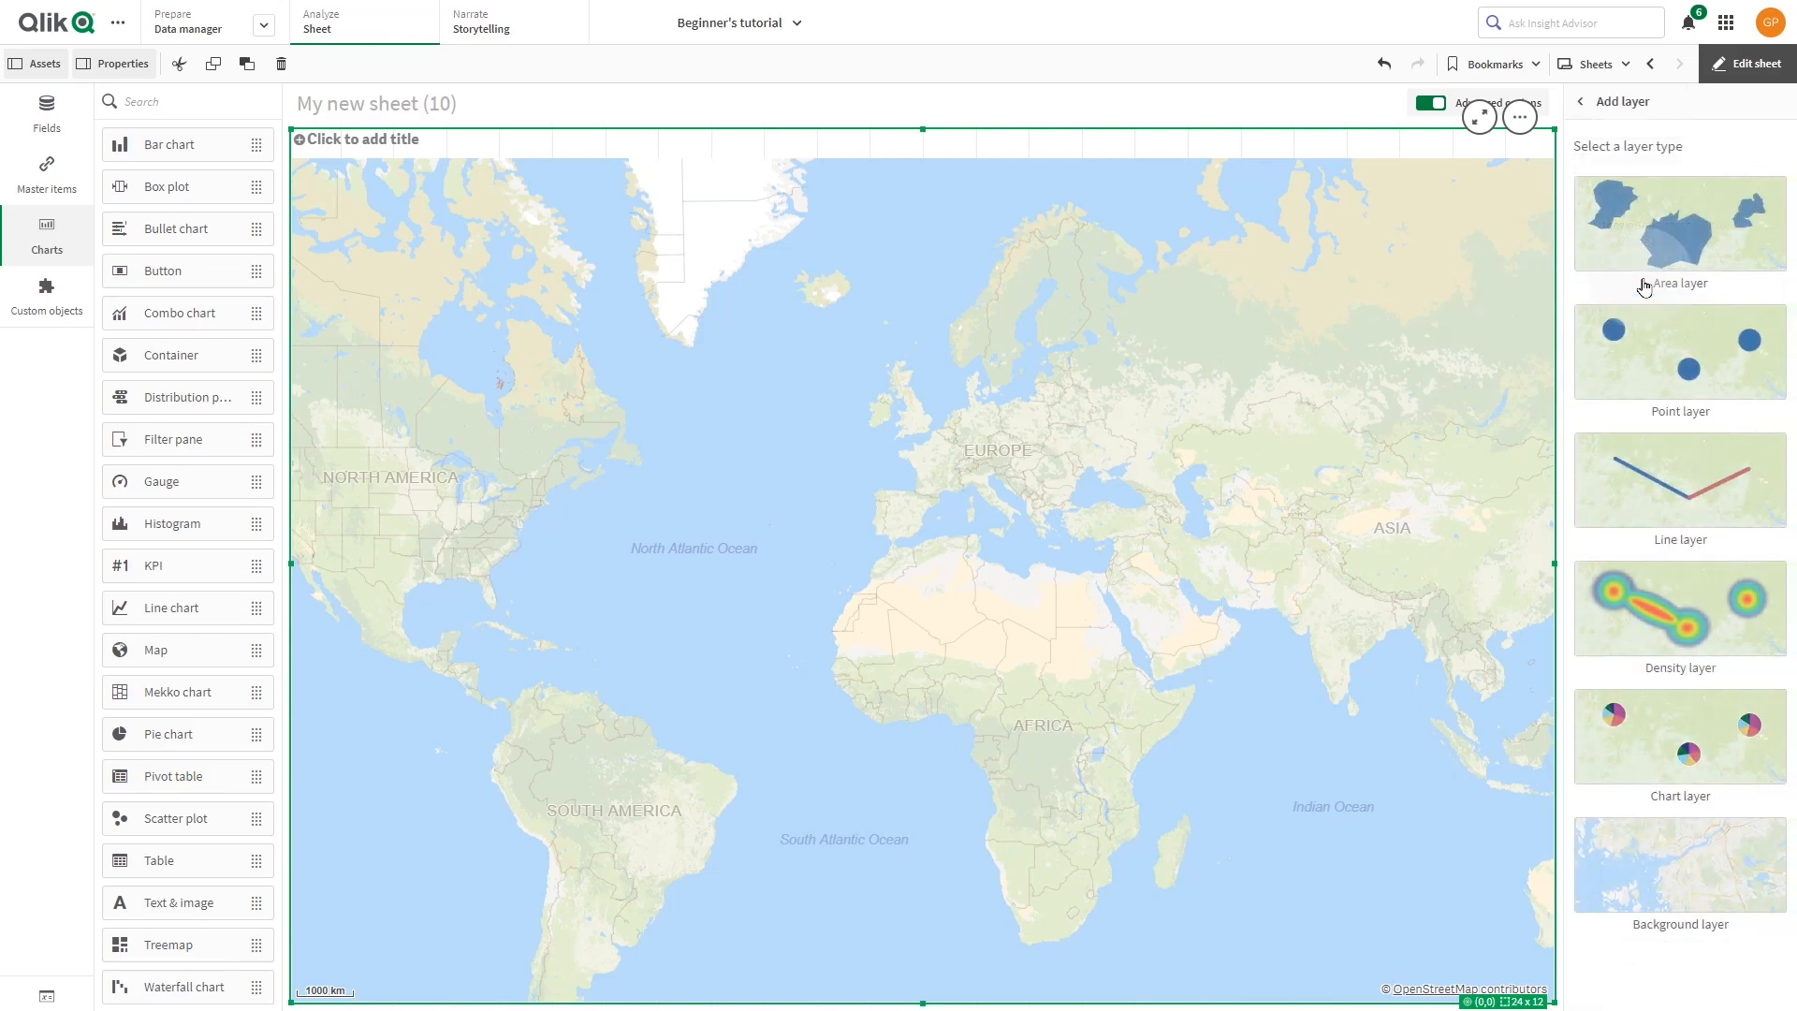
click(1679, 223)
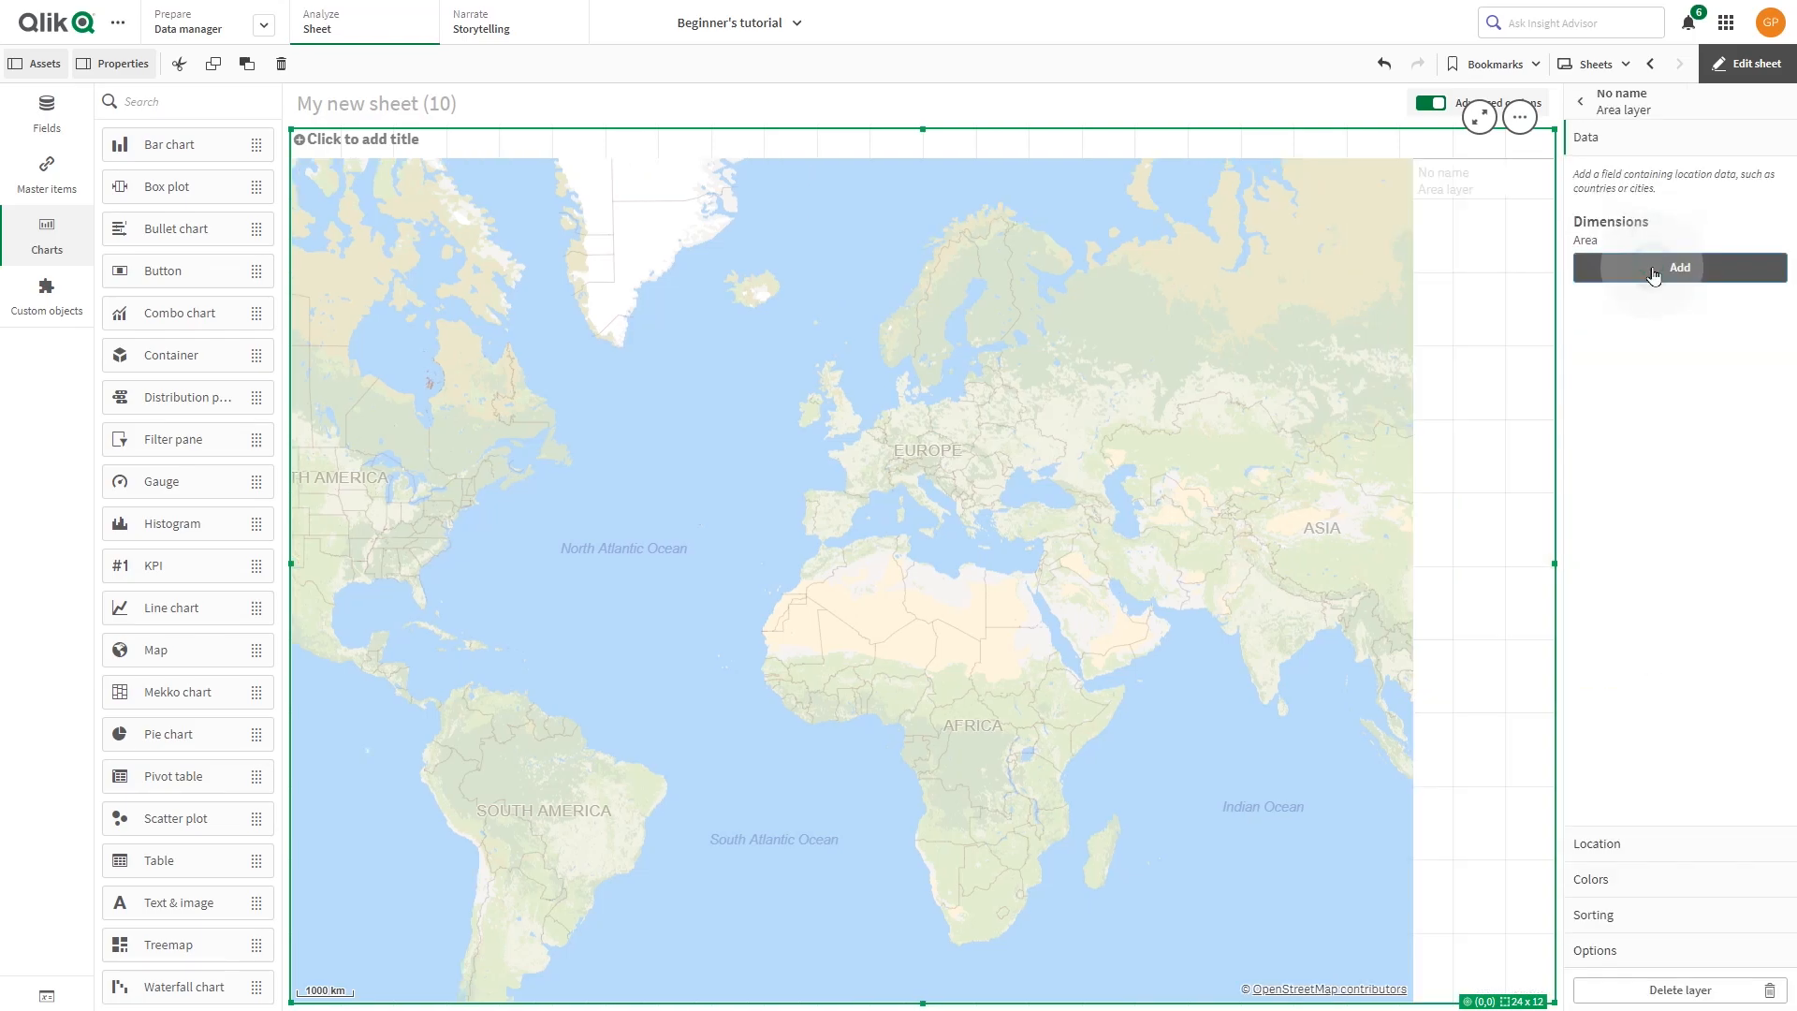
Set the area layer's dimension to the Region field (searched as 'reg')
click(1677, 268)
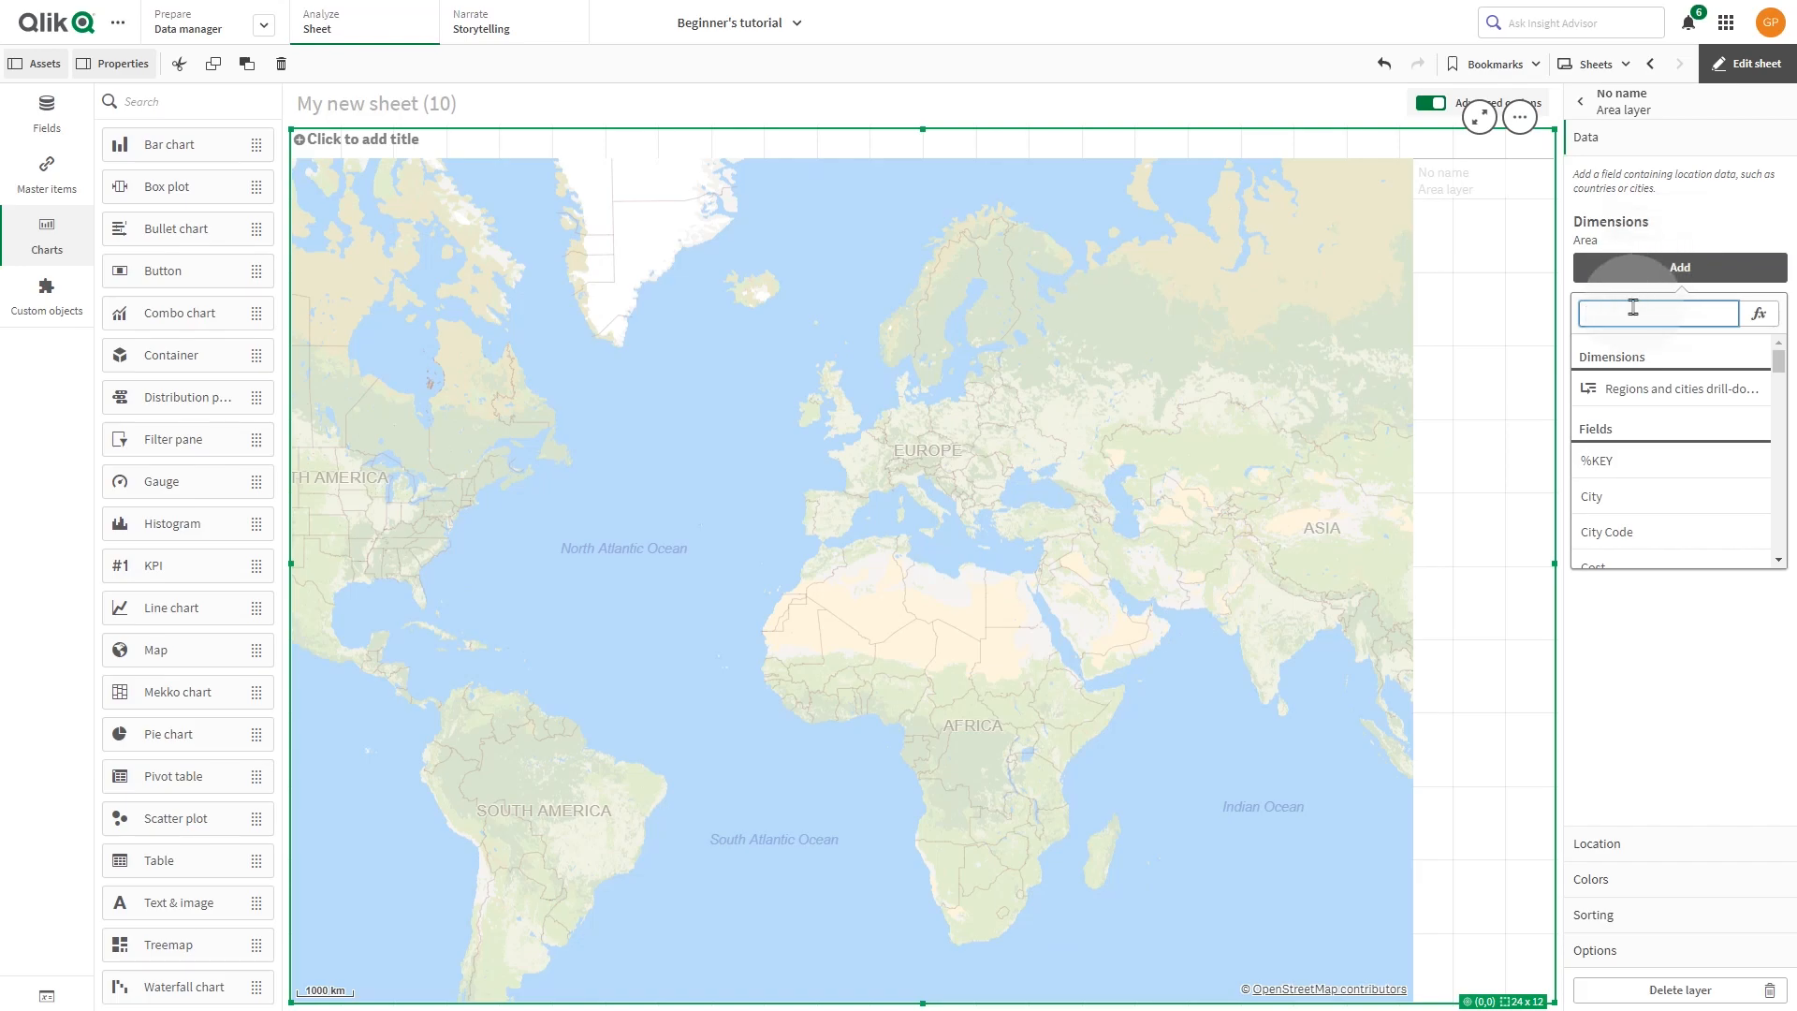
text(reg)
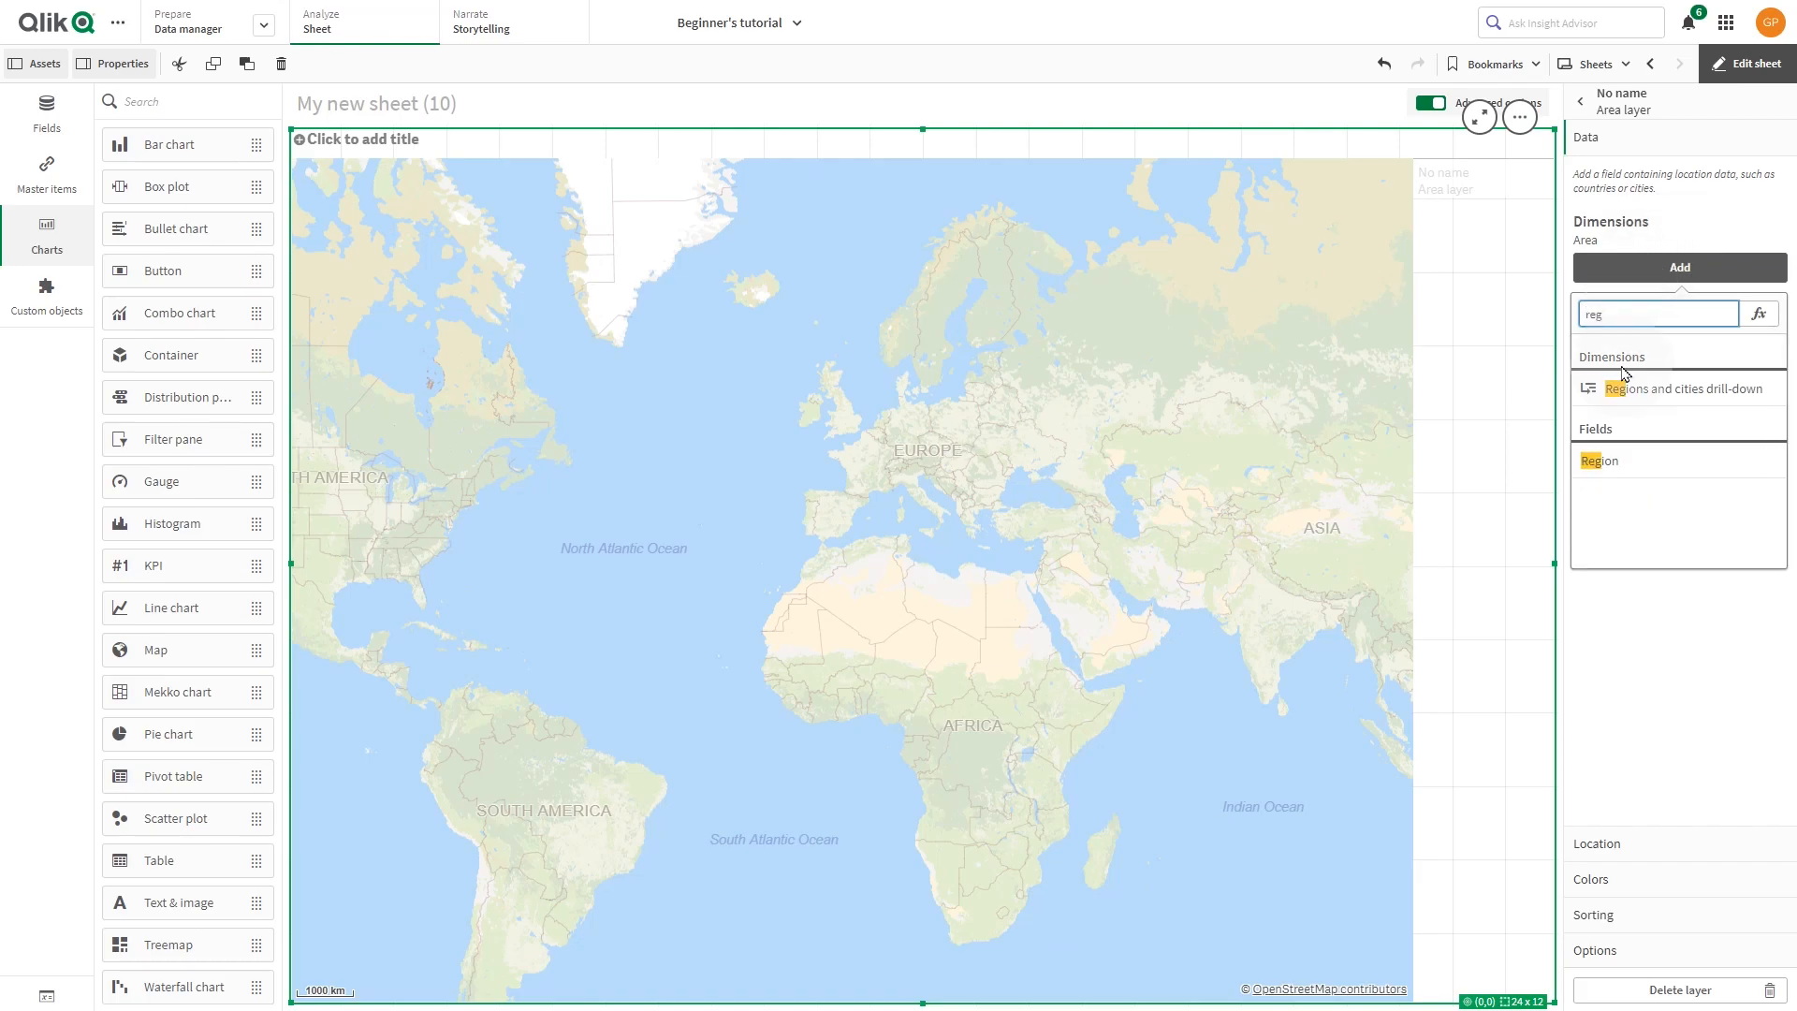
click(1599, 461)
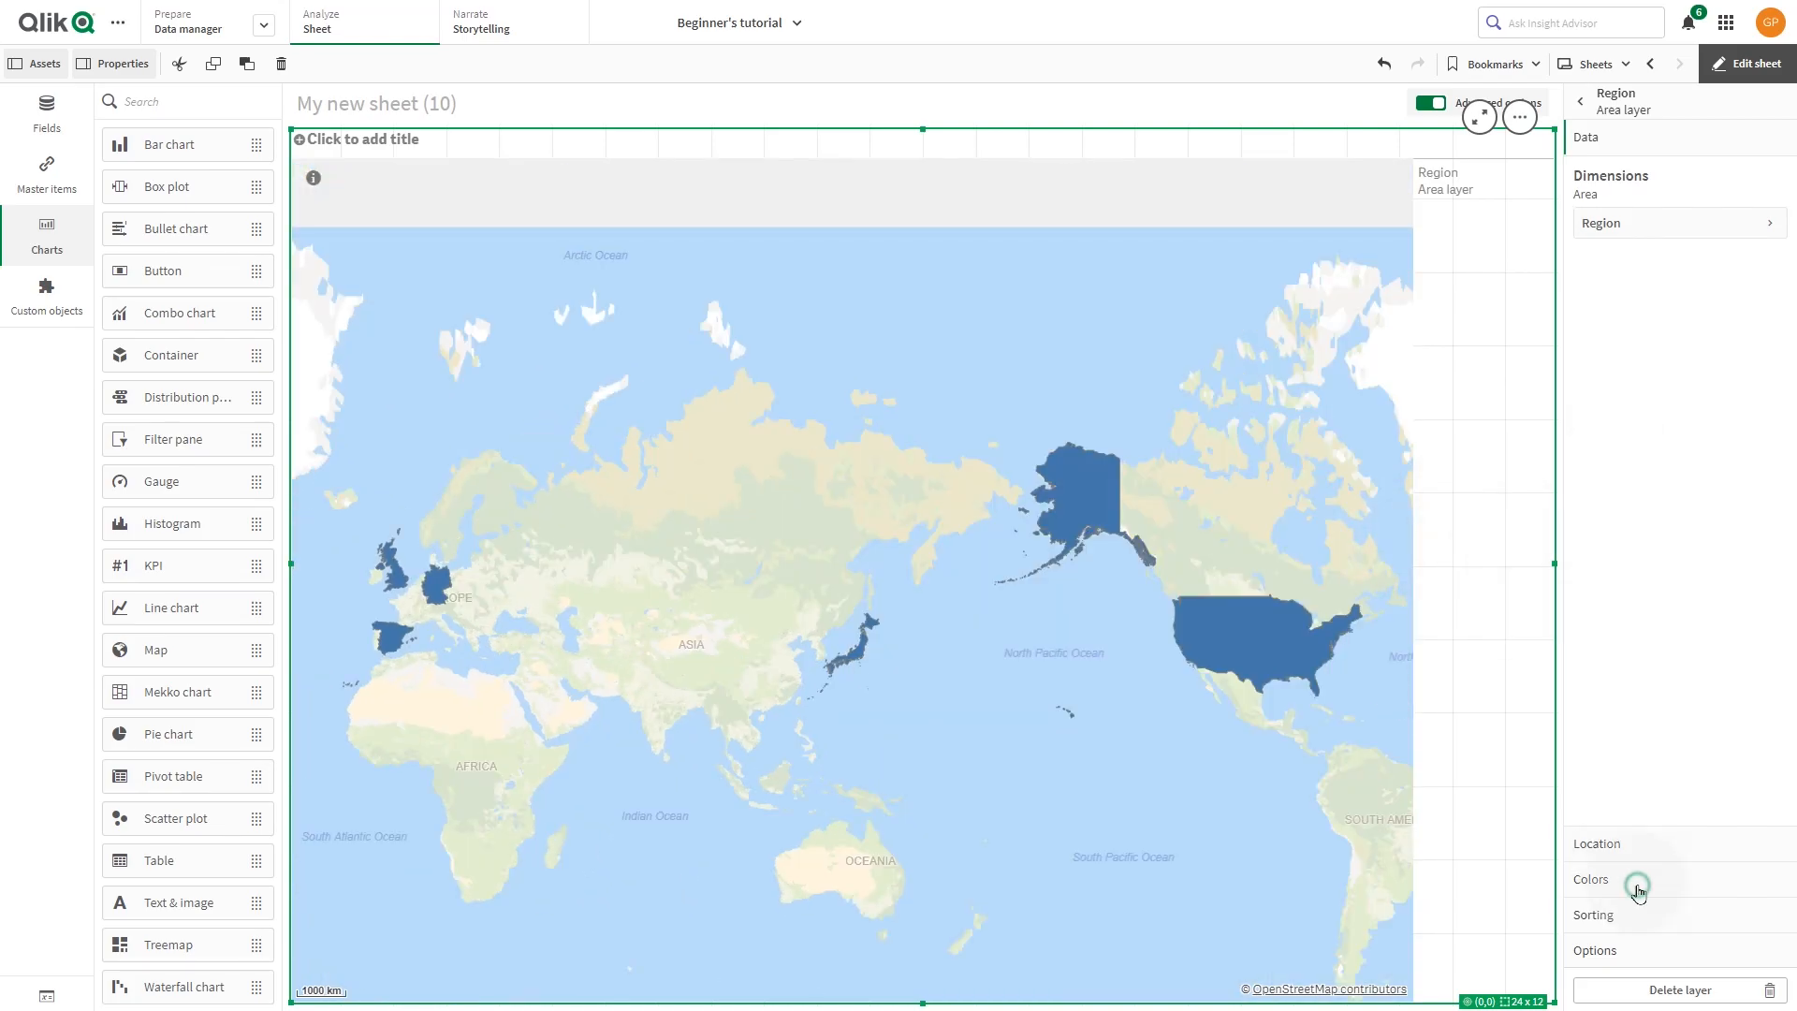
Colour the area layer by measure Sum(GrossSales) and finish editing the sheet
click(1591, 880)
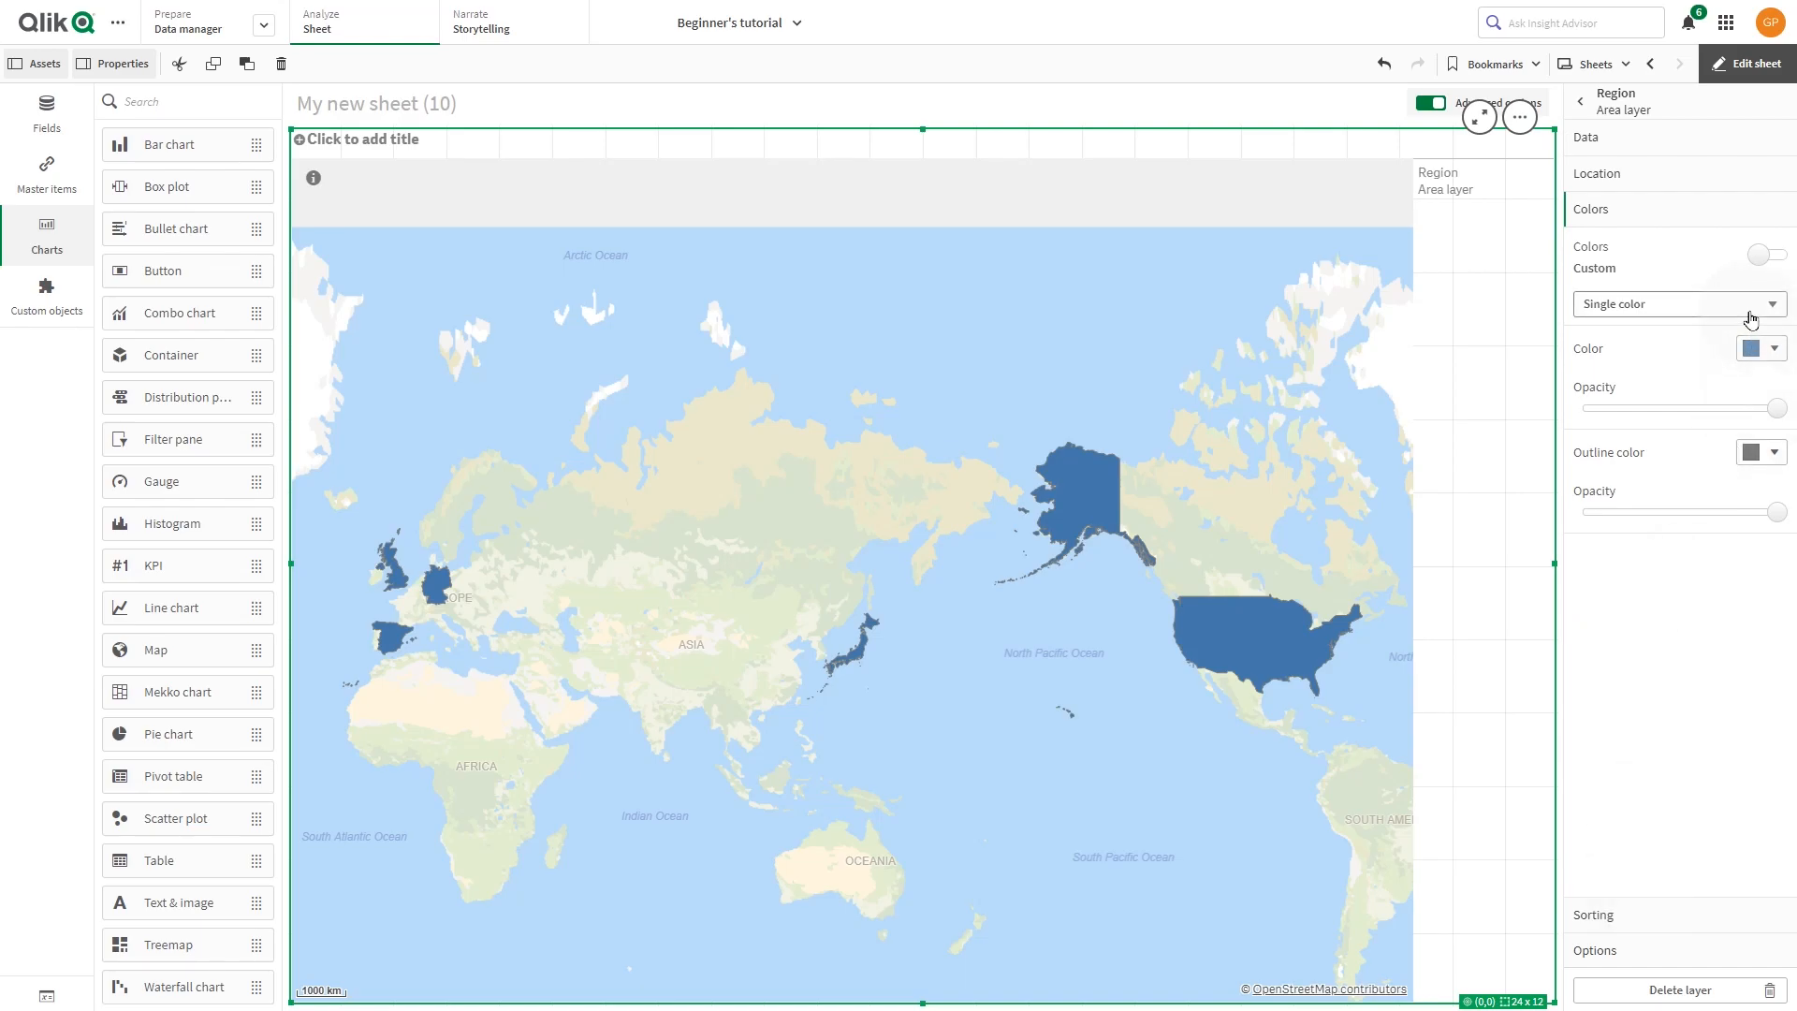
click(1669, 303)
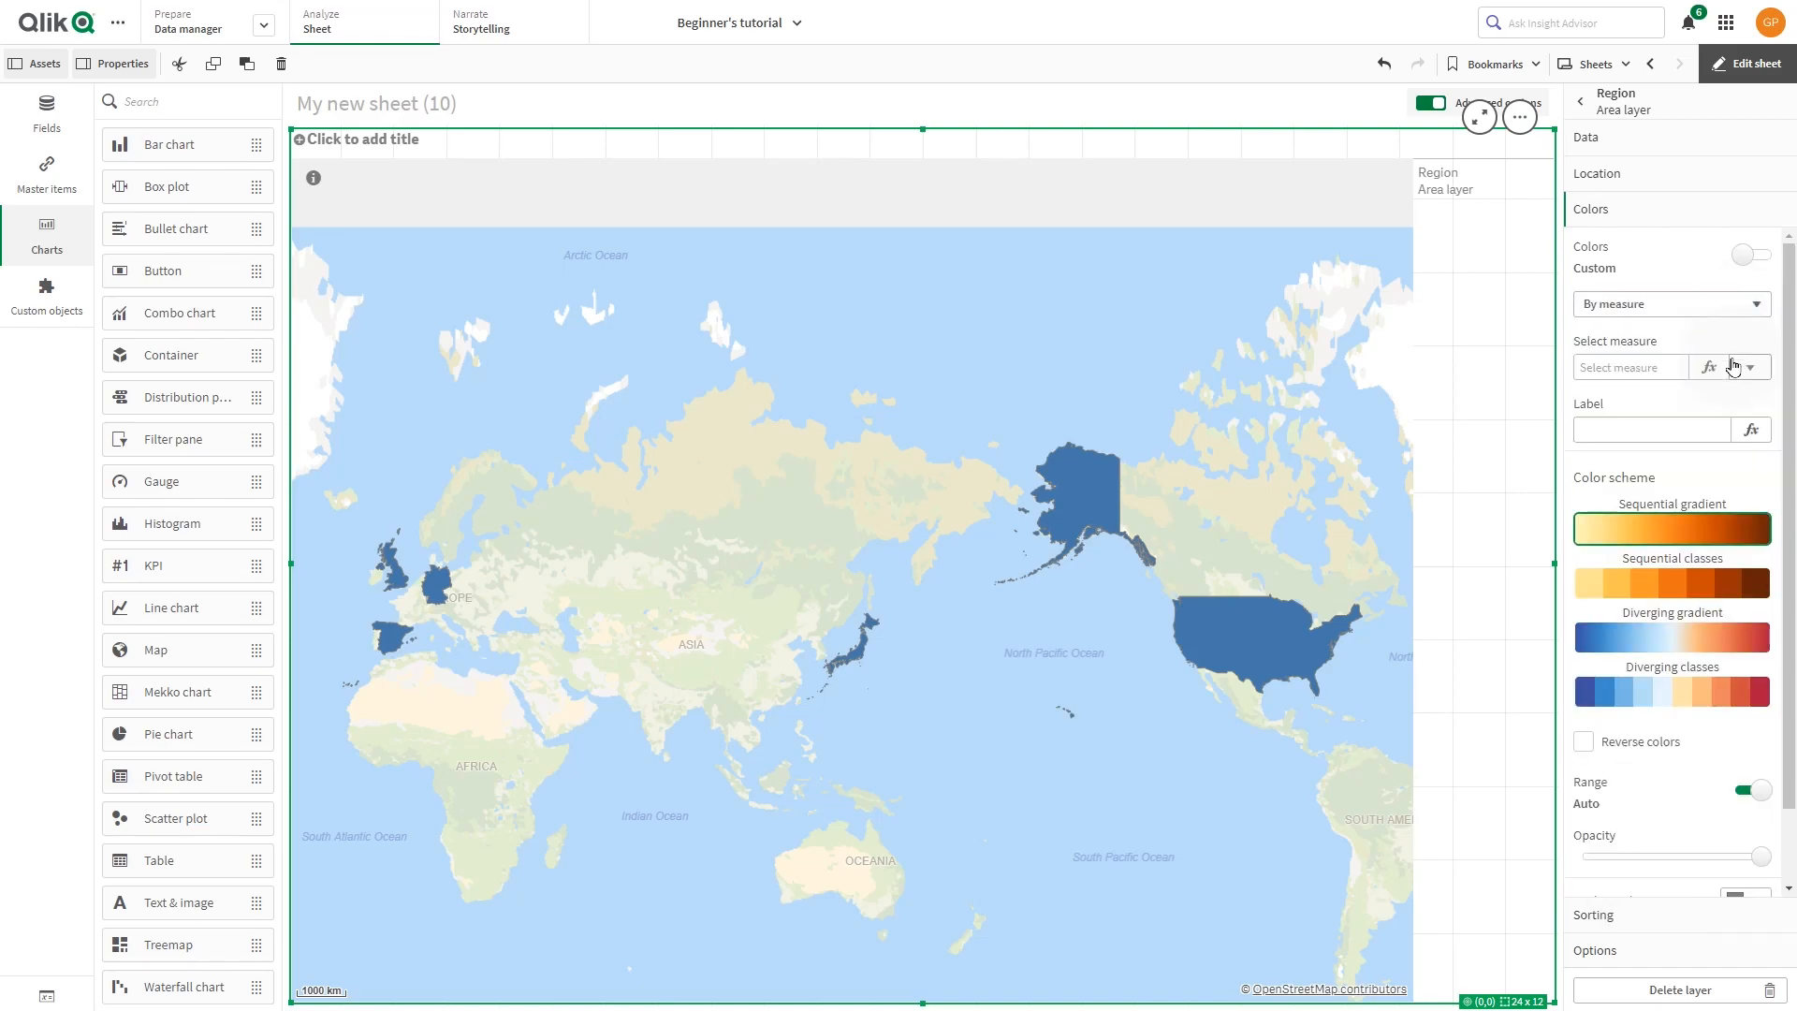
click(1750, 367)
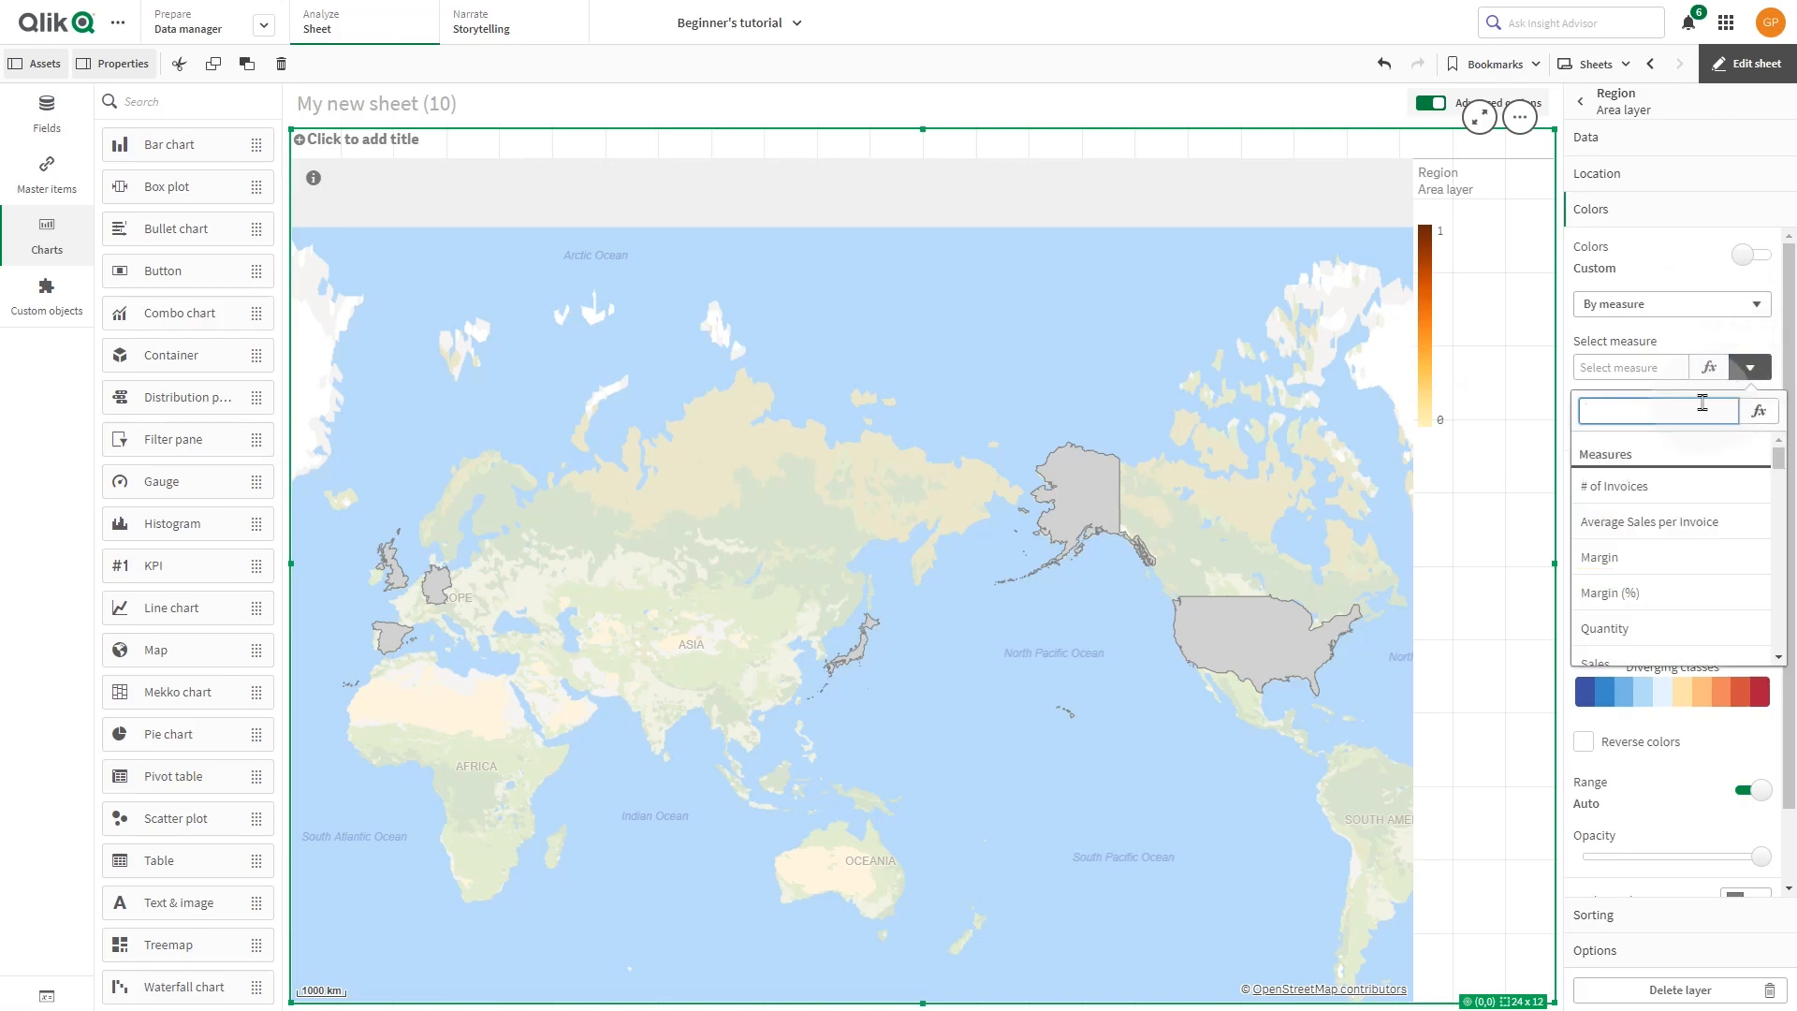
text(G)
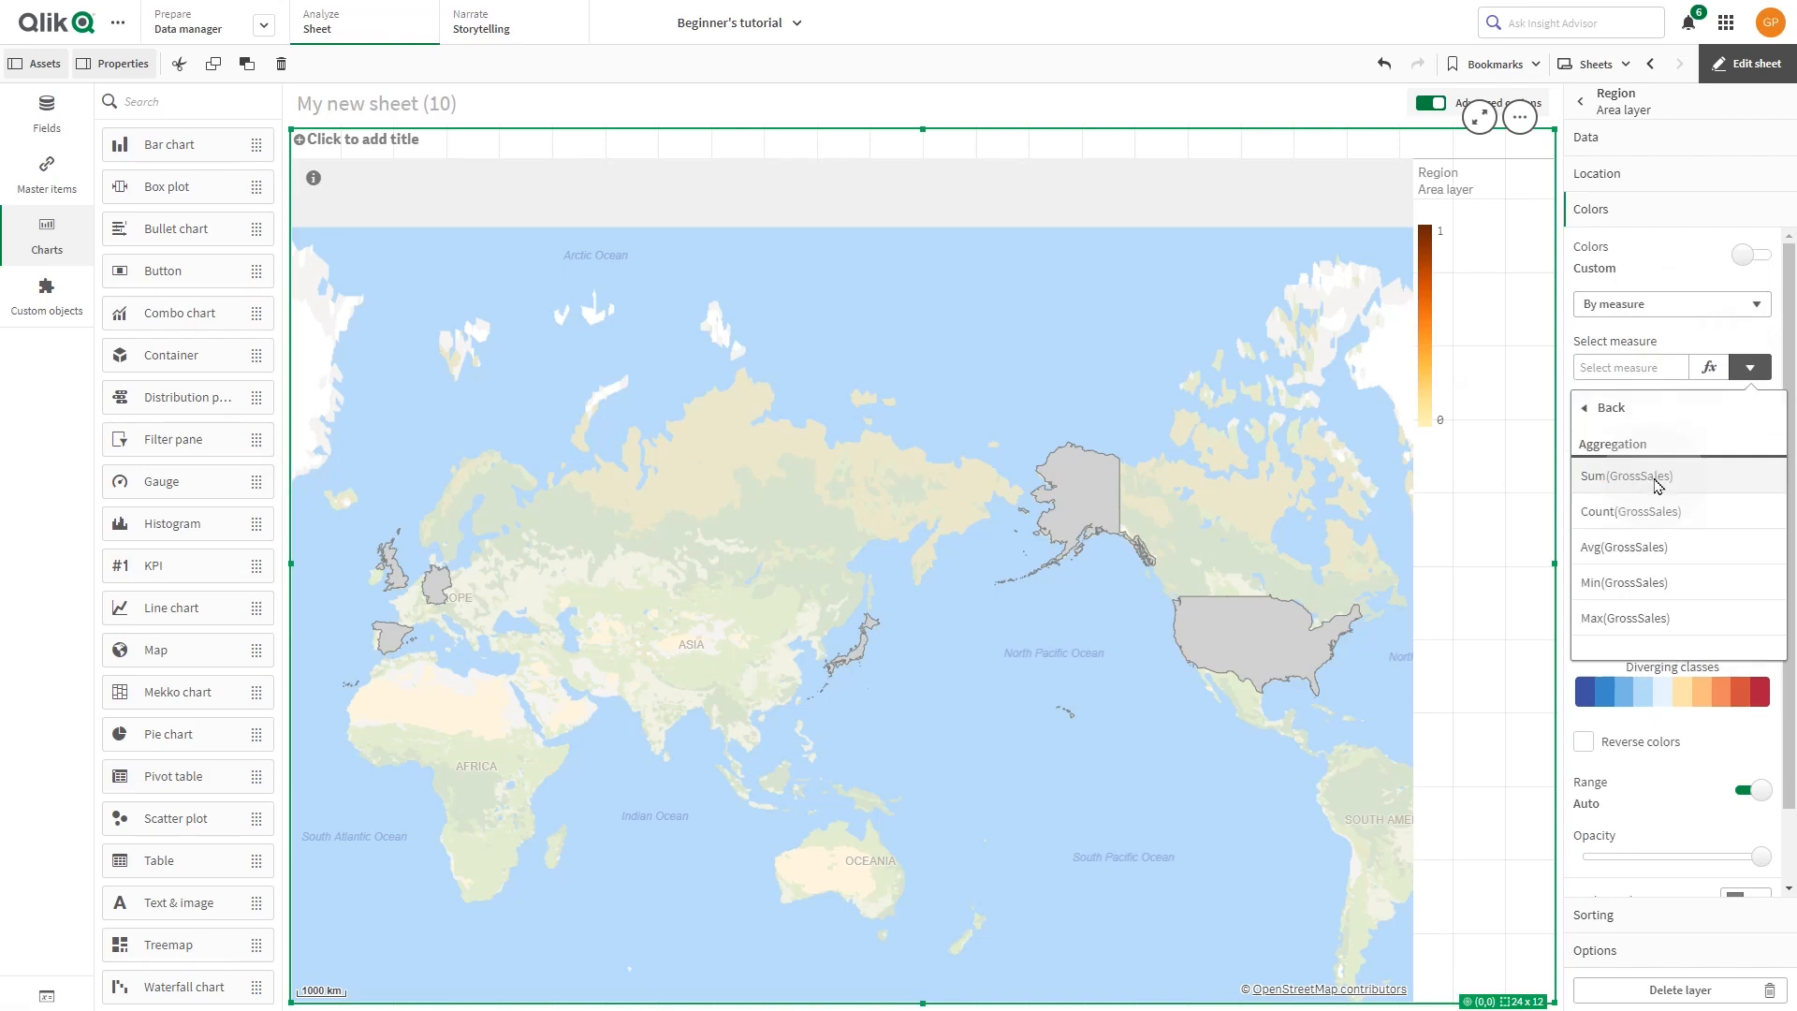
click(1625, 474)
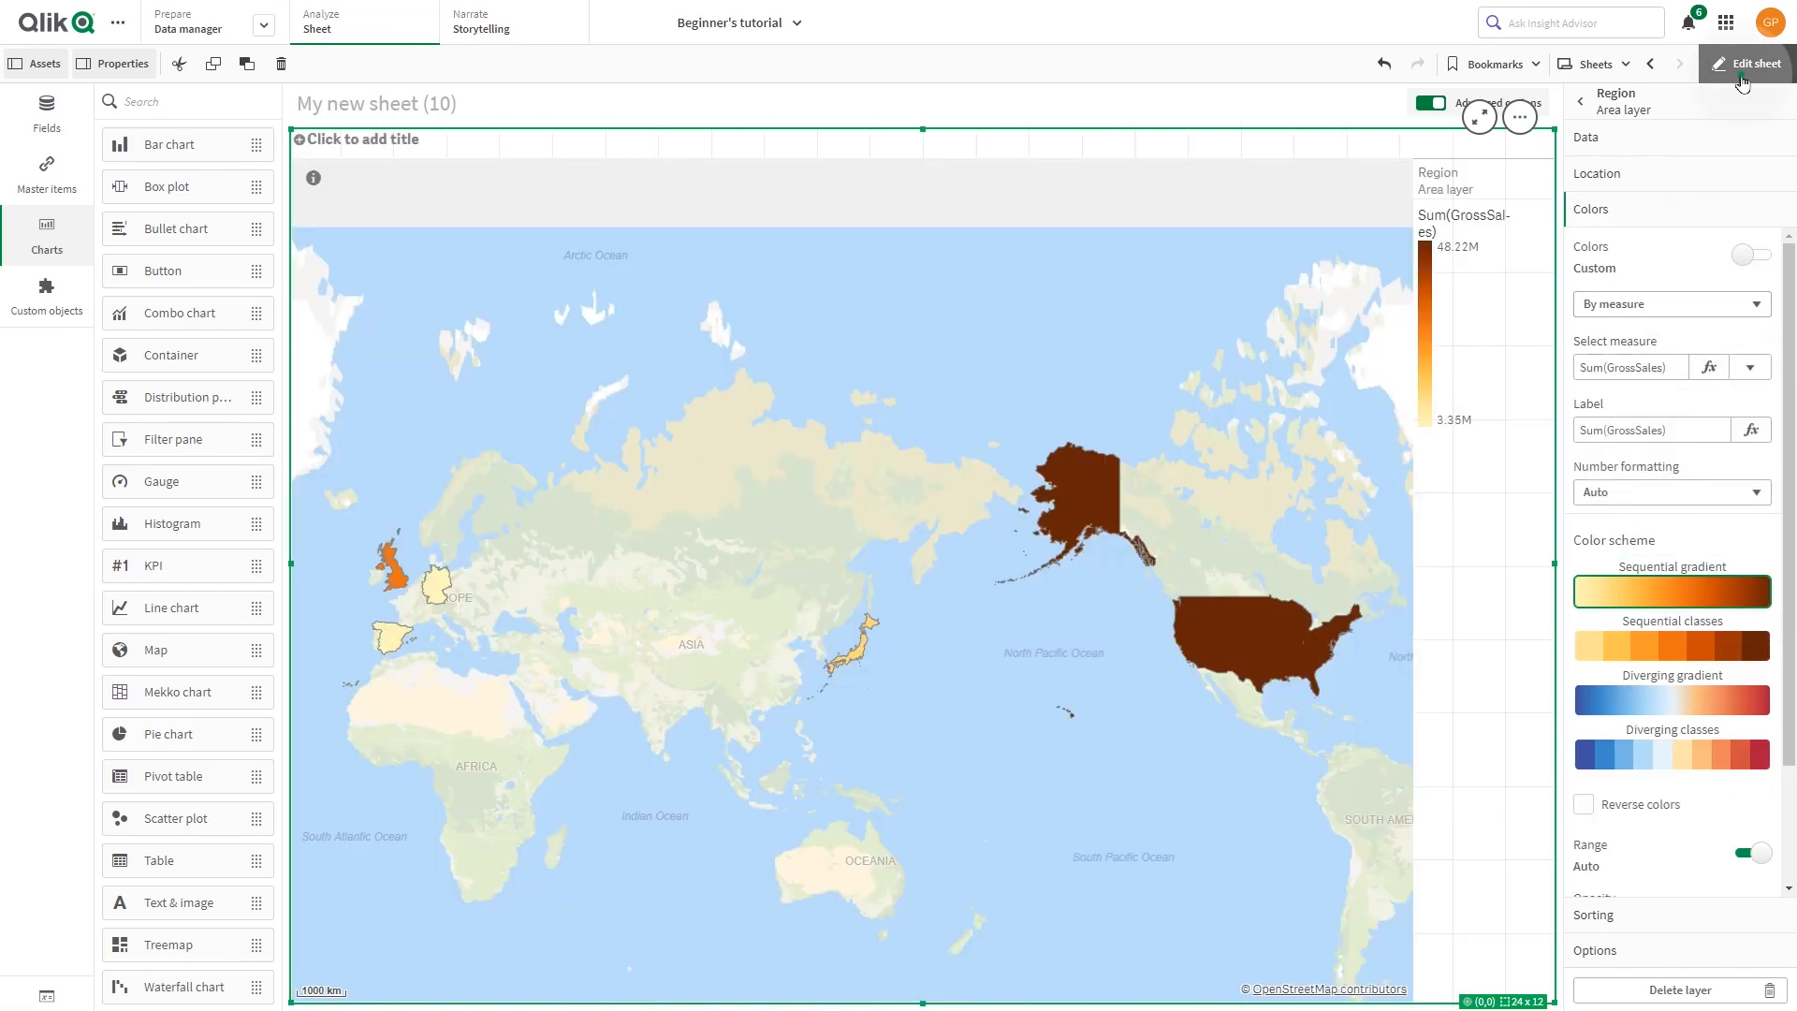
click(1747, 63)
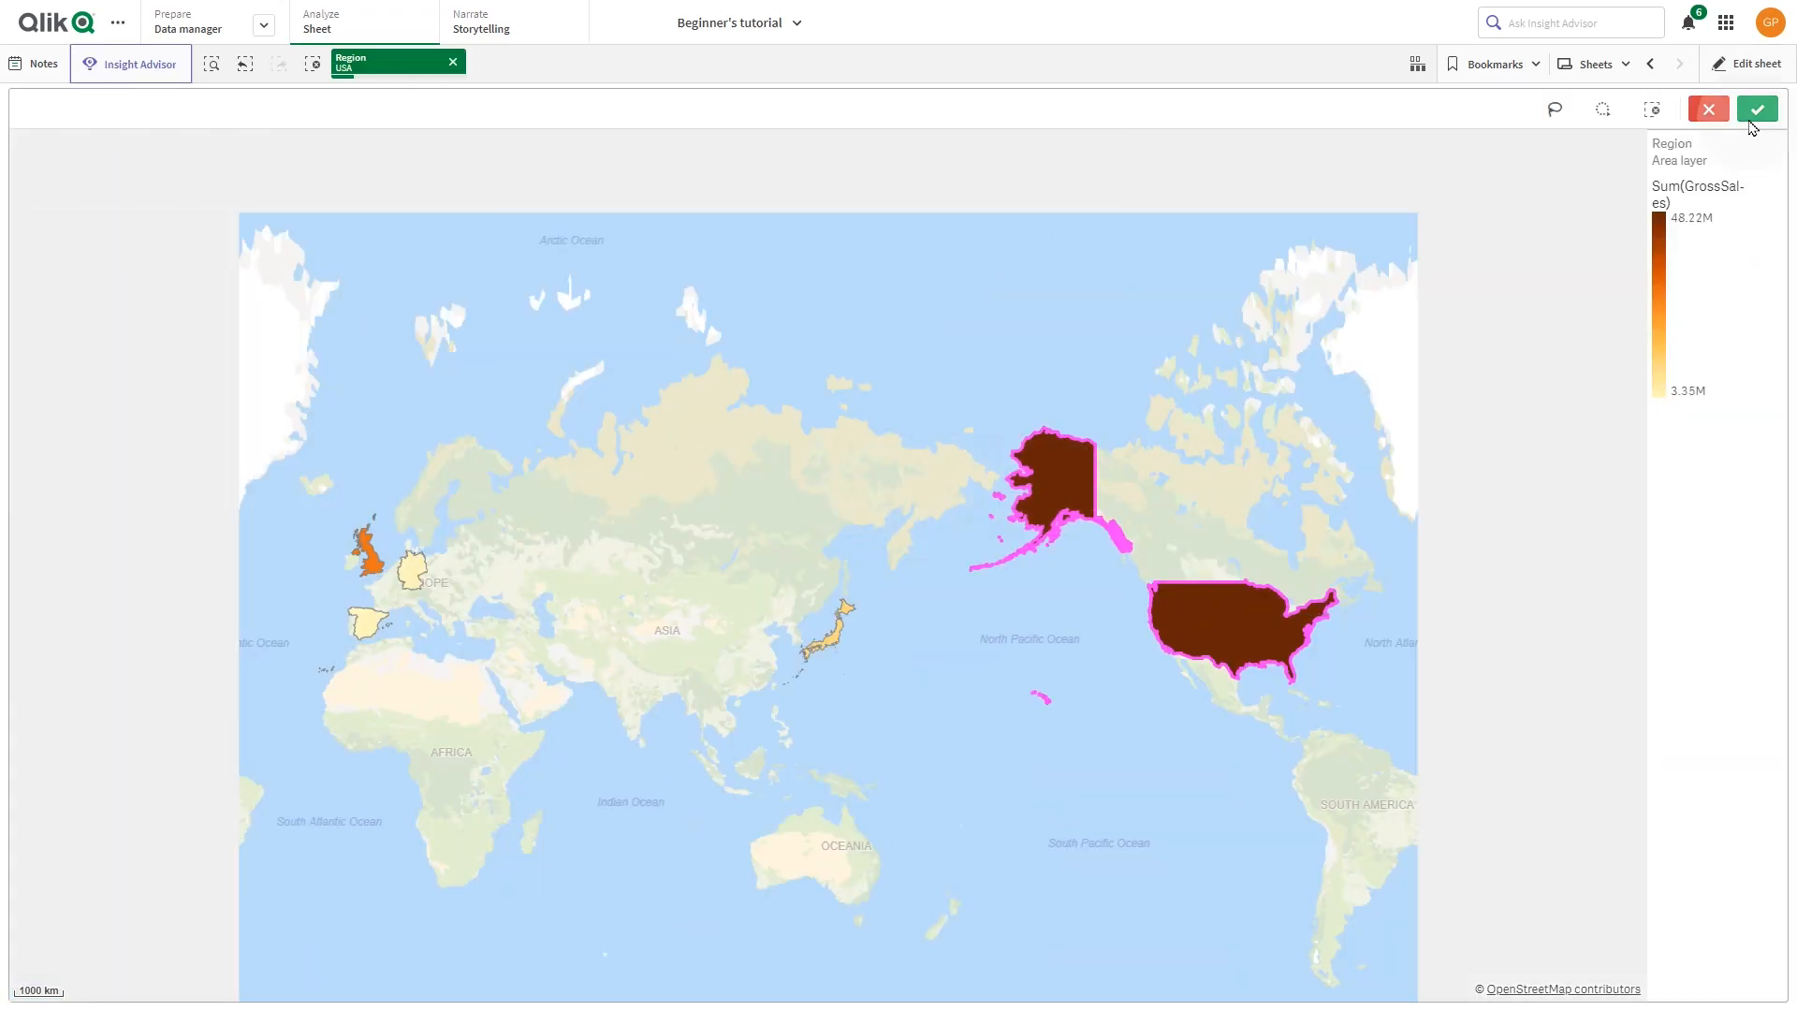
Confirm the USA selection so the map zooms to the United States at 48.22M
click(1756, 109)
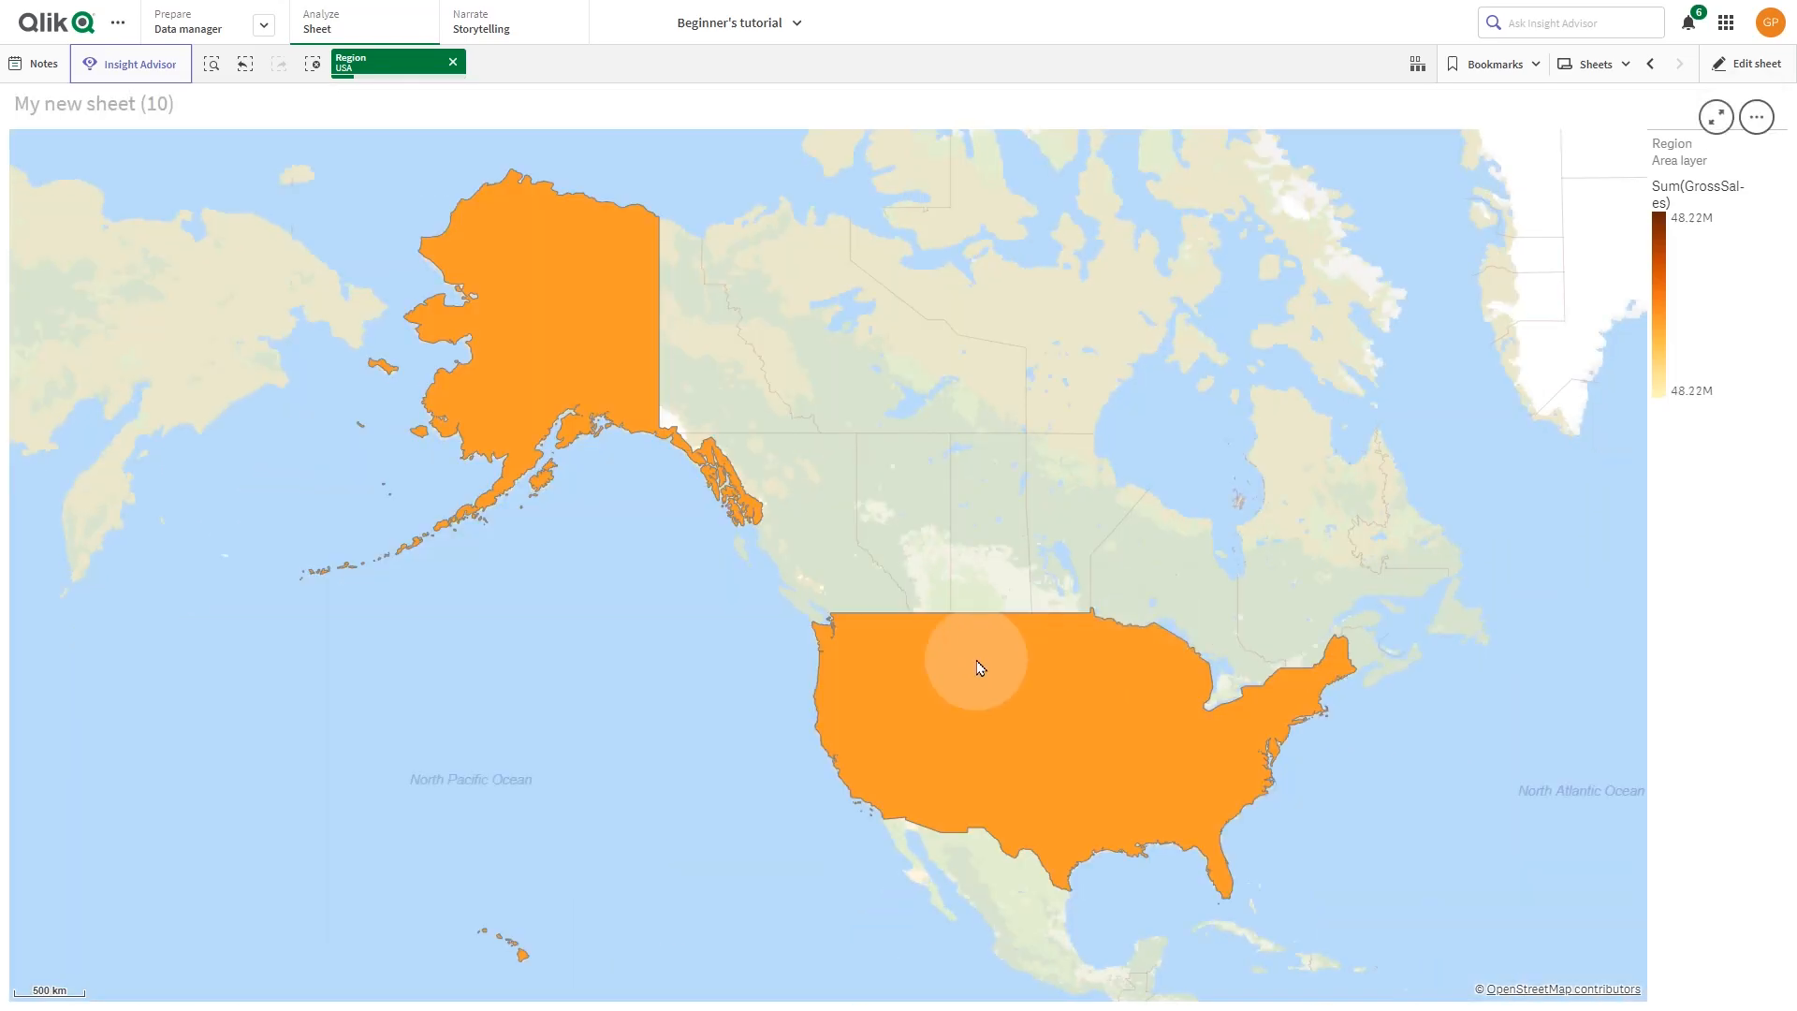